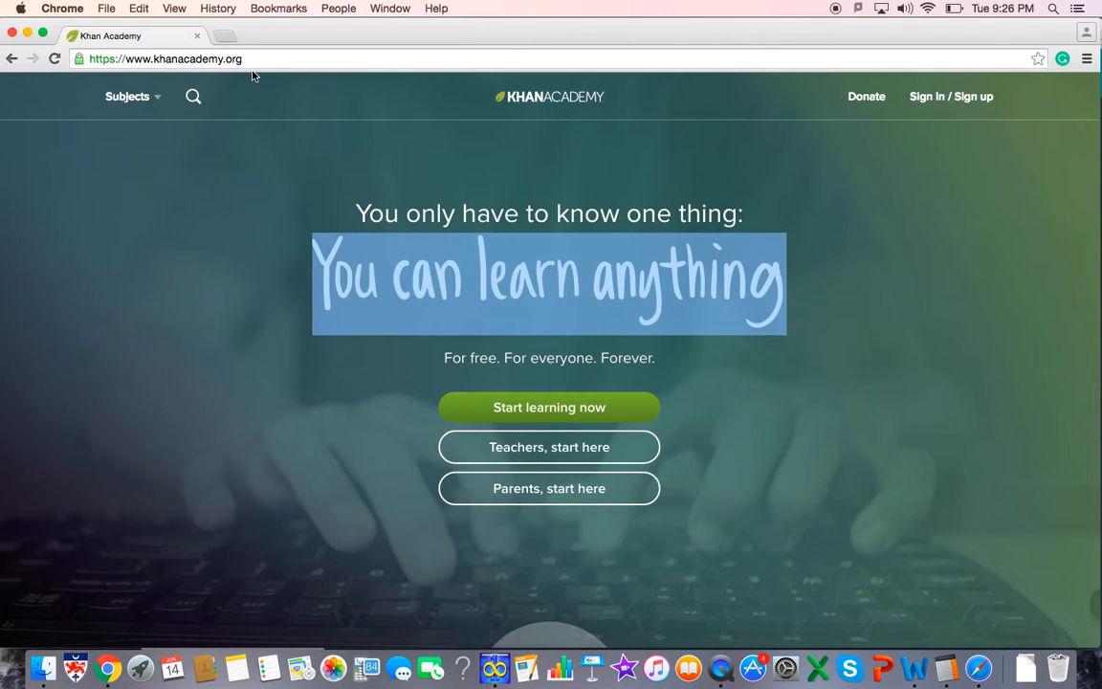
pyautogui.moveTo(549, 407)
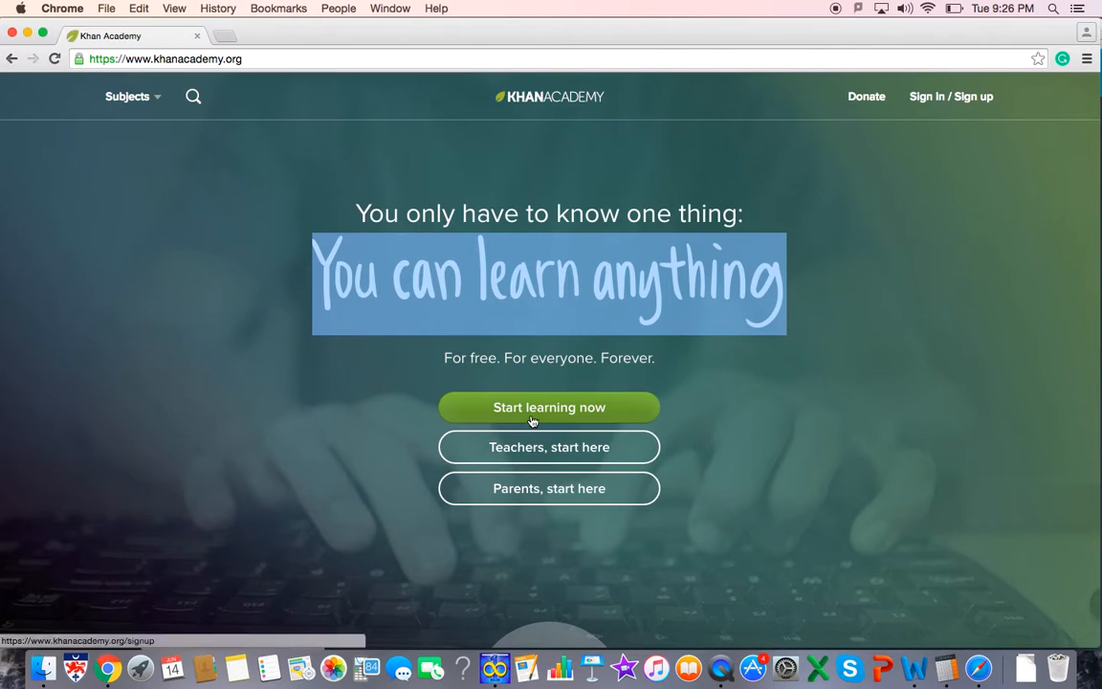
# Sign in to Khan Academy through a Google (Gmail) account
pyautogui.click(549, 407)
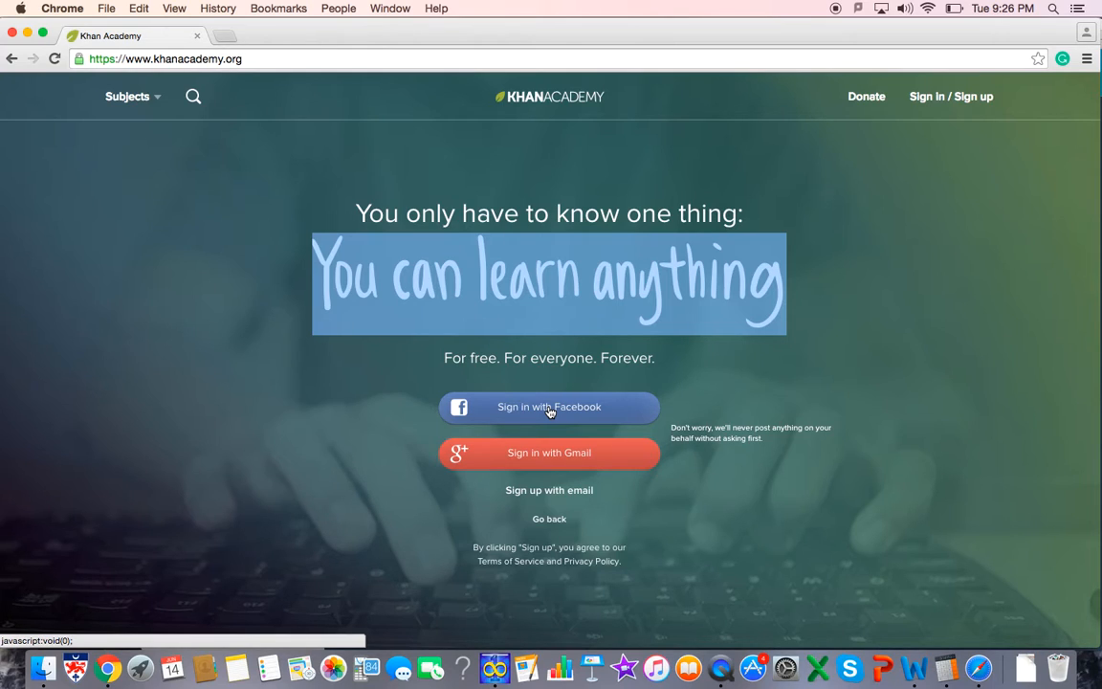
pyautogui.moveTo(549, 452)
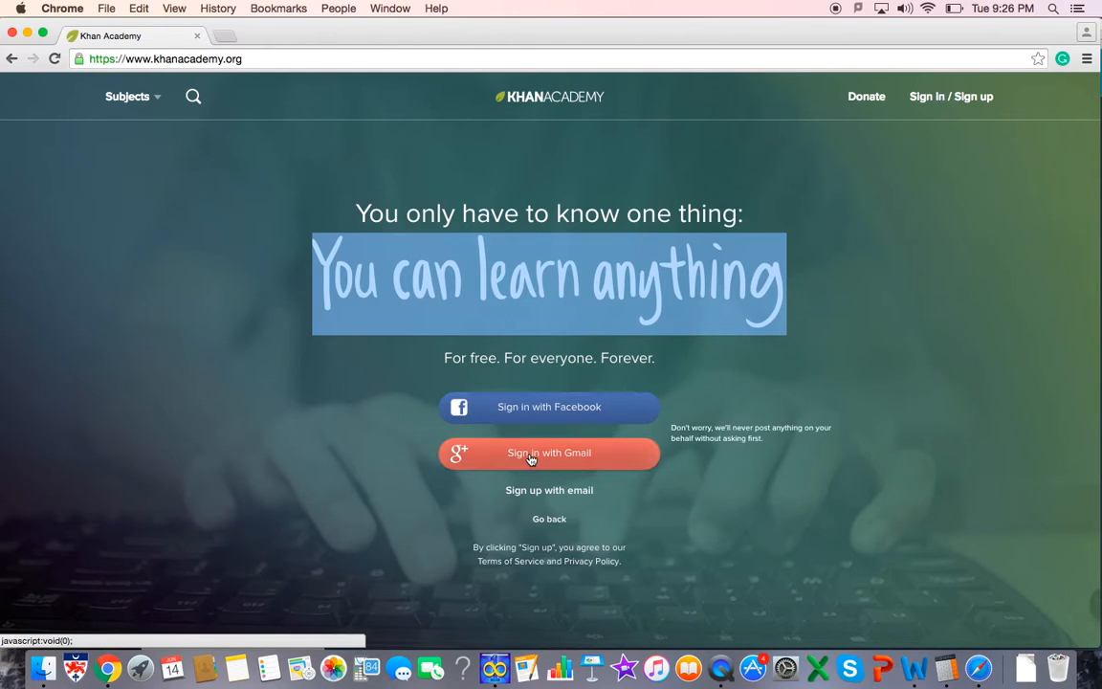
pyautogui.click(549, 453)
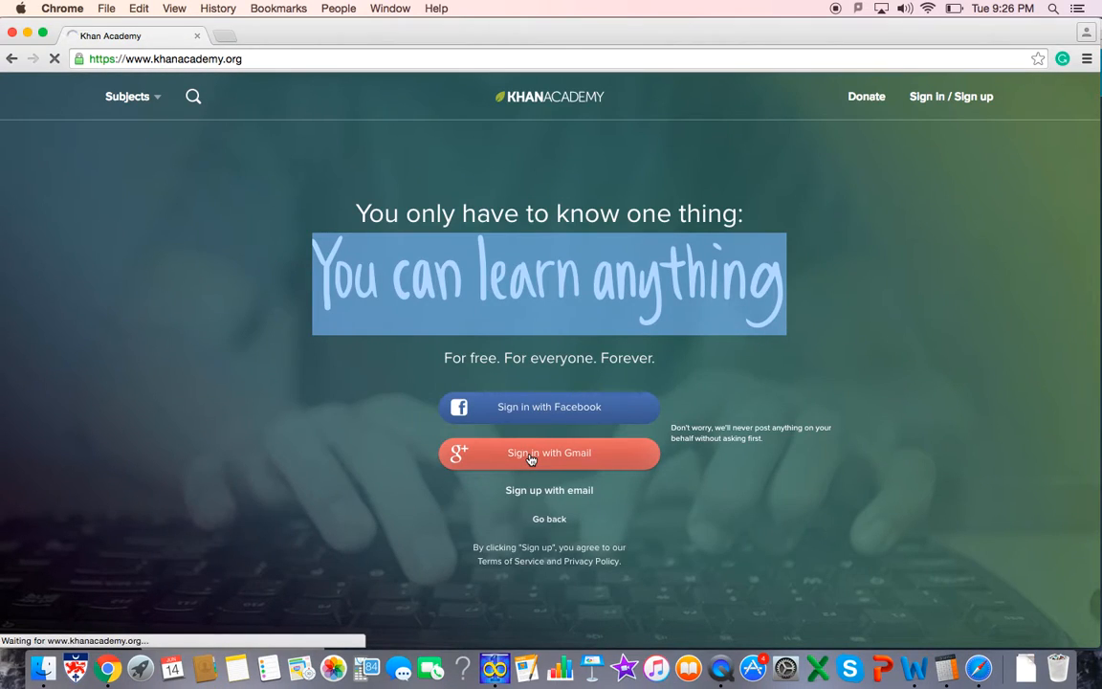
pyautogui.click(549, 452)
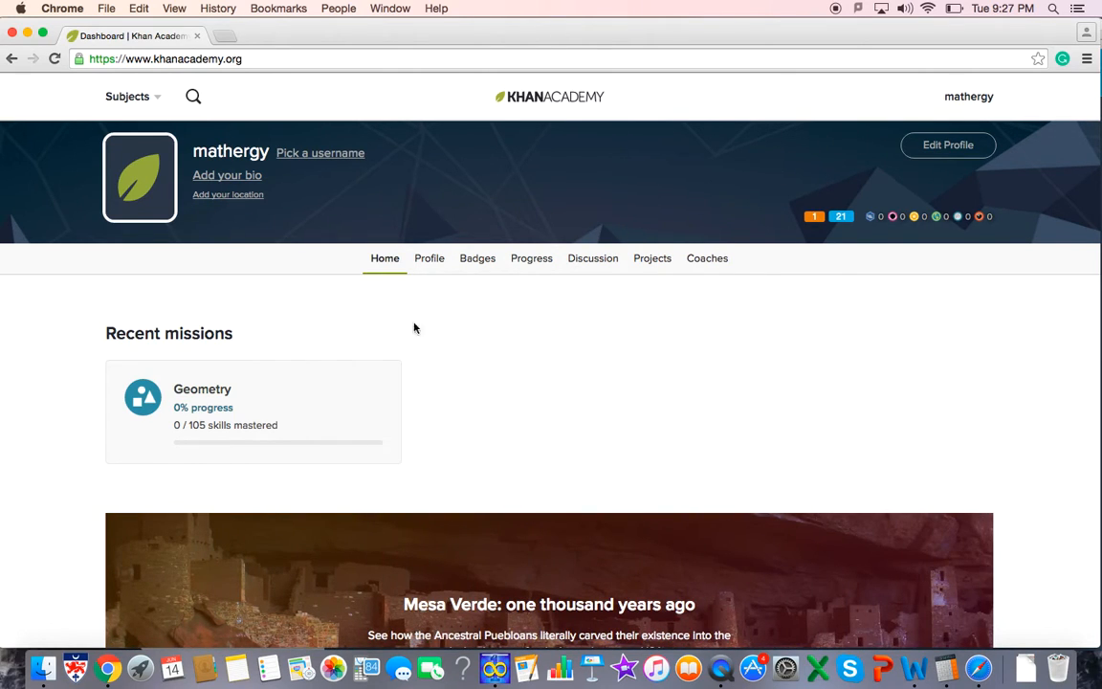
pyautogui.moveTo(211, 221)
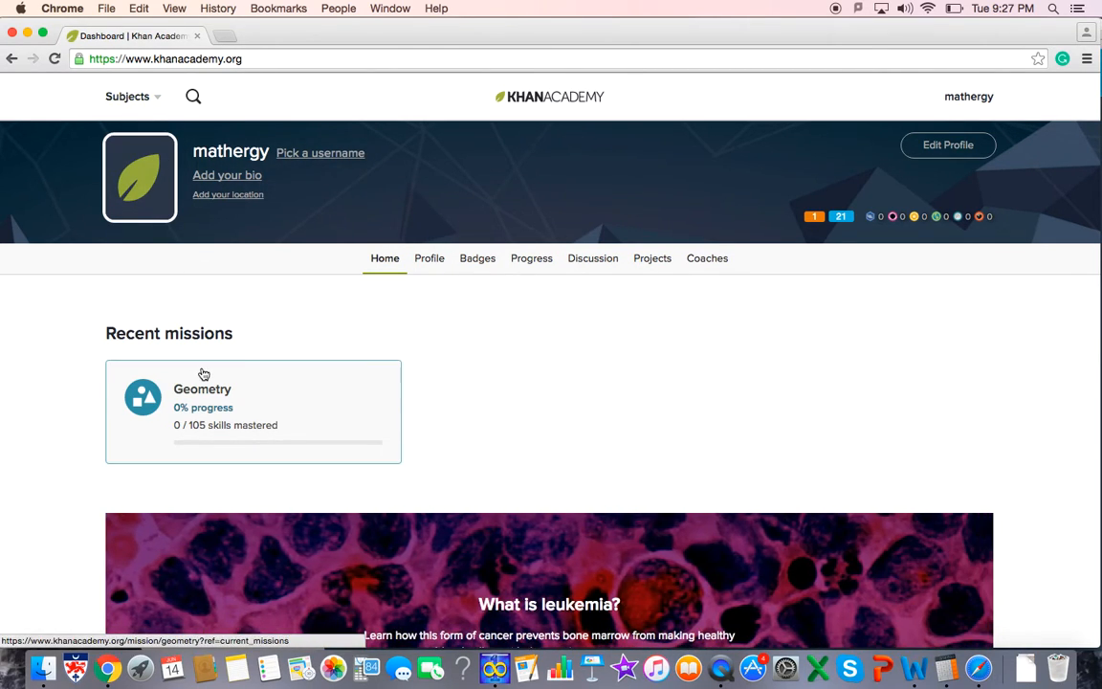
pyautogui.moveTo(560, 100)
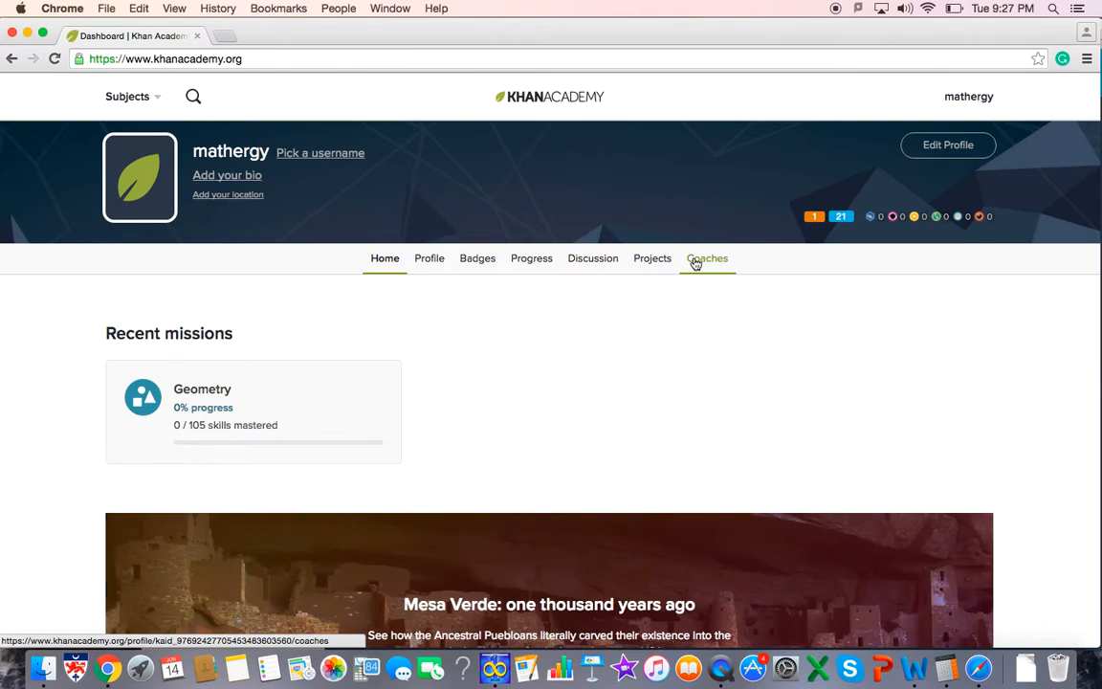
# Switch to the Coaches tab under the profile header
pyautogui.click(707, 258)
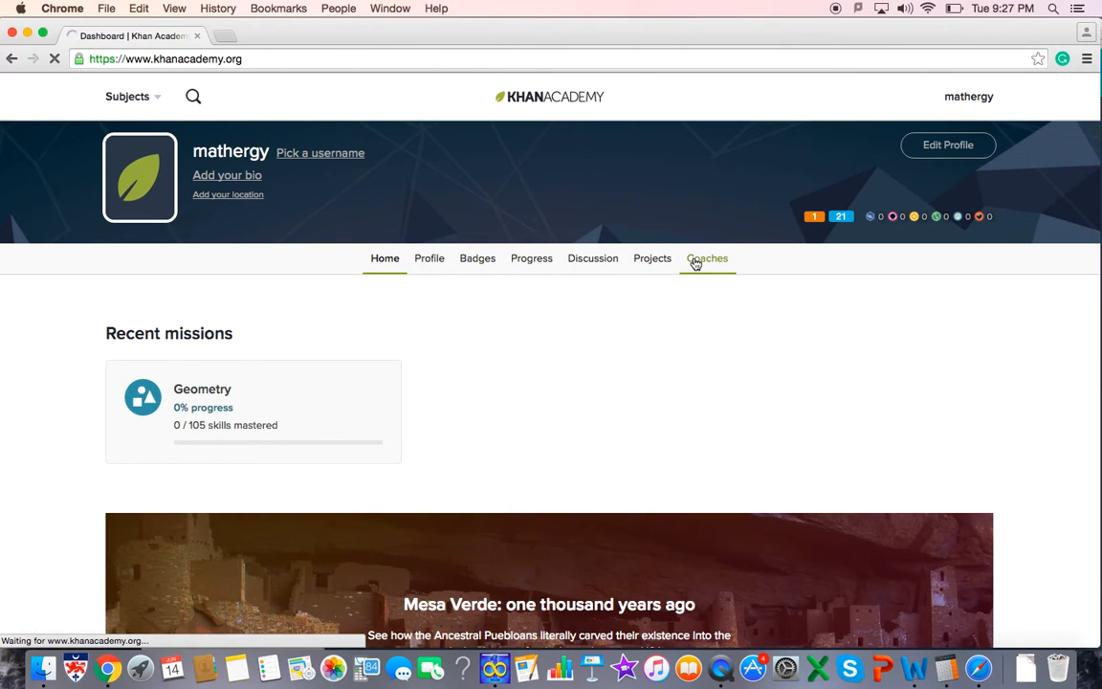
pyautogui.click(707, 259)
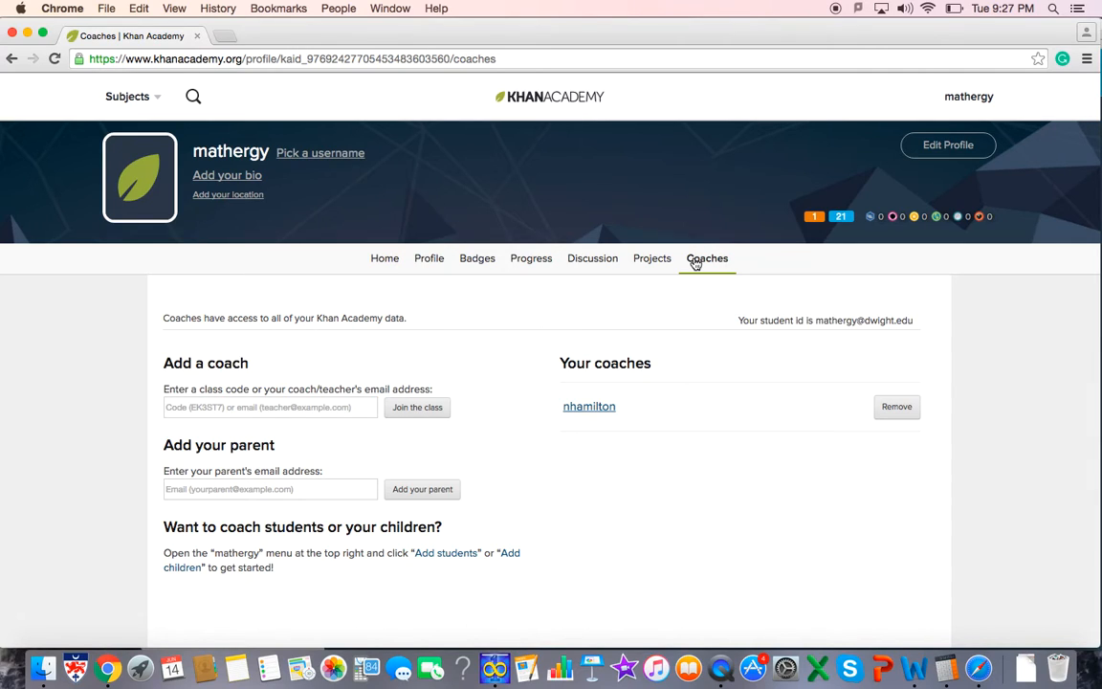
pyautogui.moveTo(309, 423)
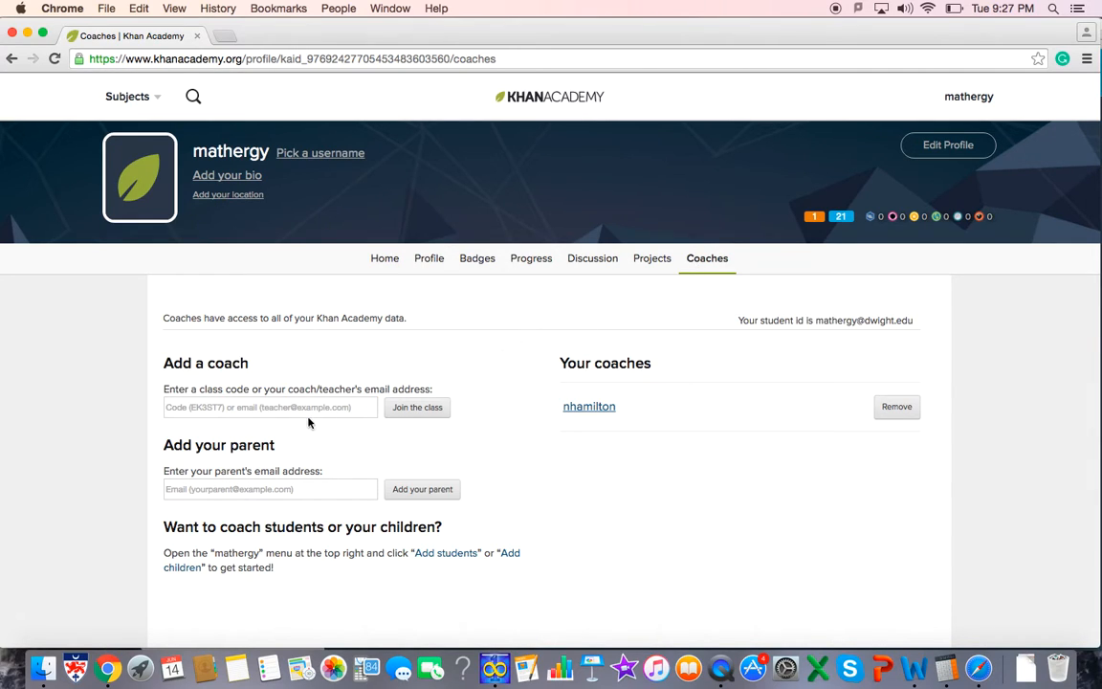
pyautogui.click(270, 407)
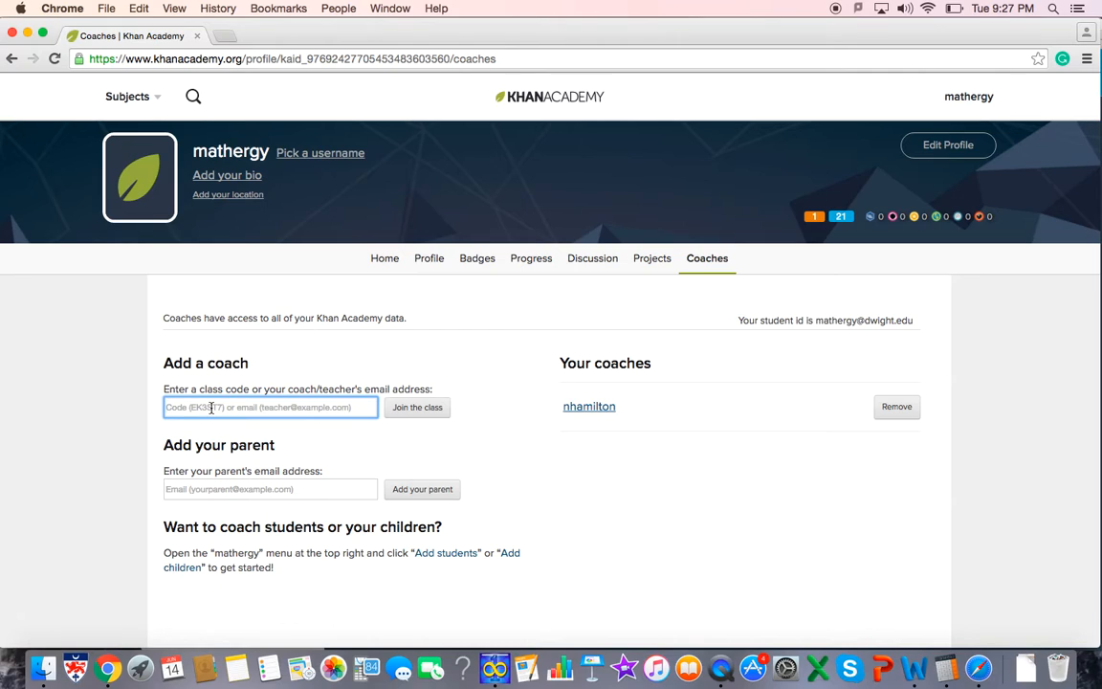
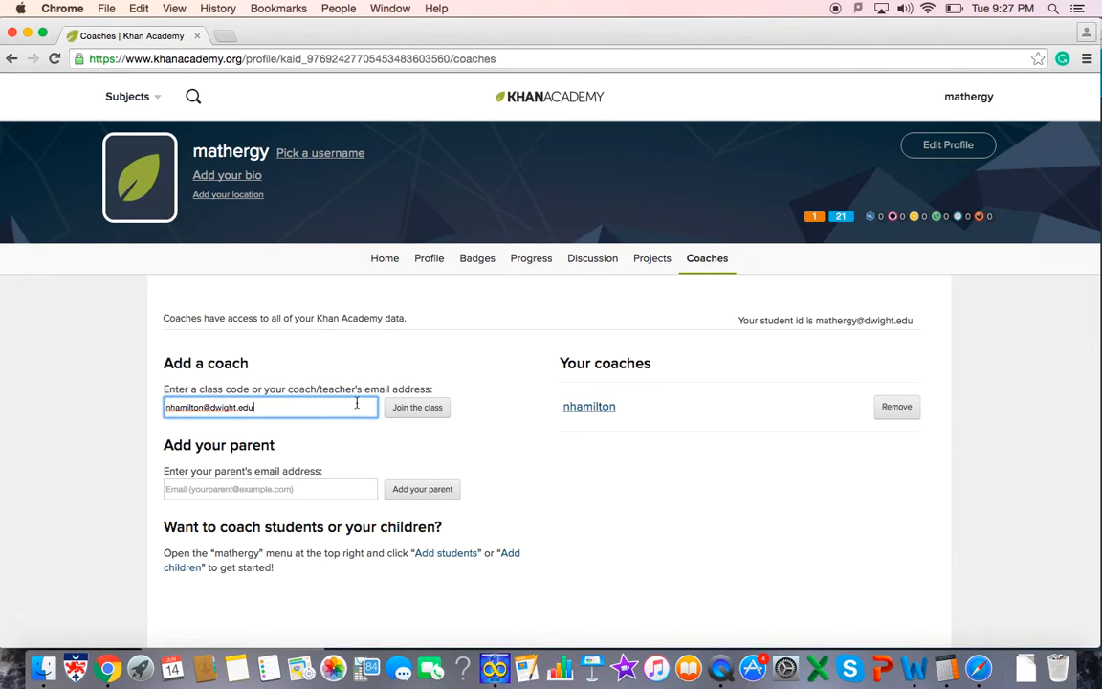
pyautogui.moveTo(378, 430)
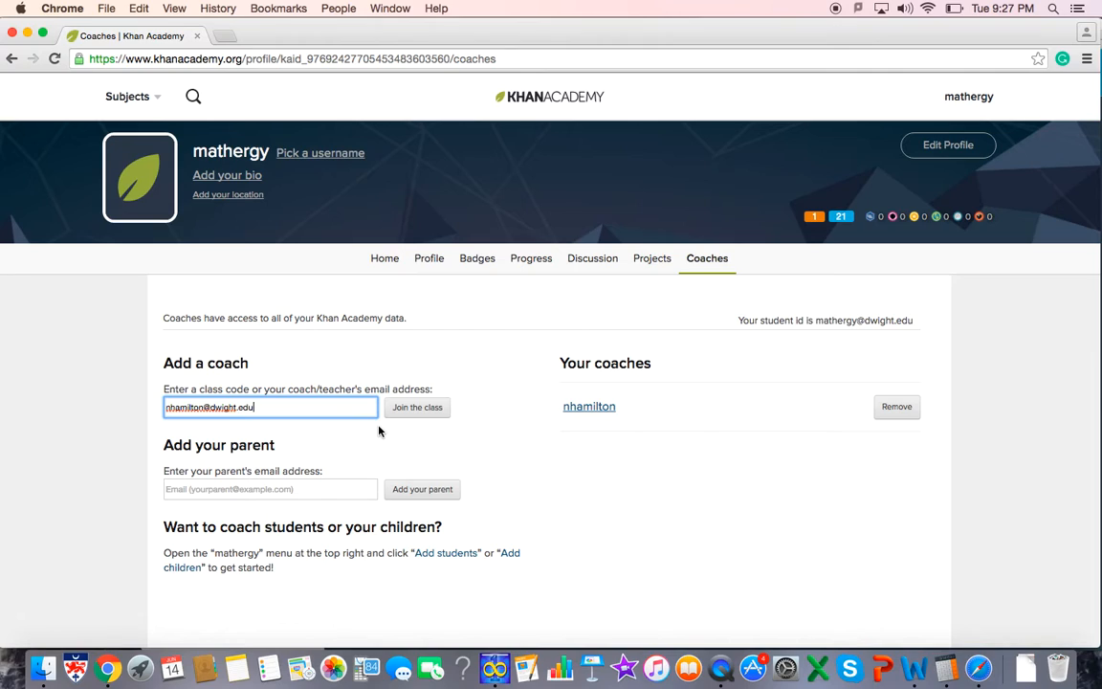
pyautogui.press('Backspace')
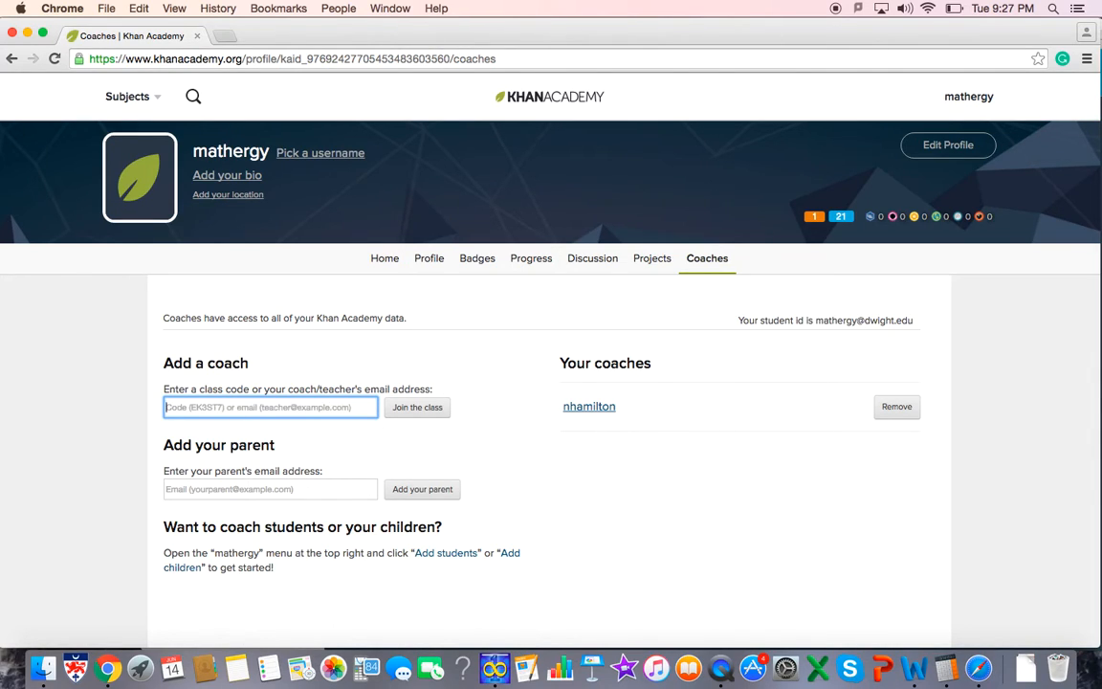
pyautogui.moveTo(316, 510)
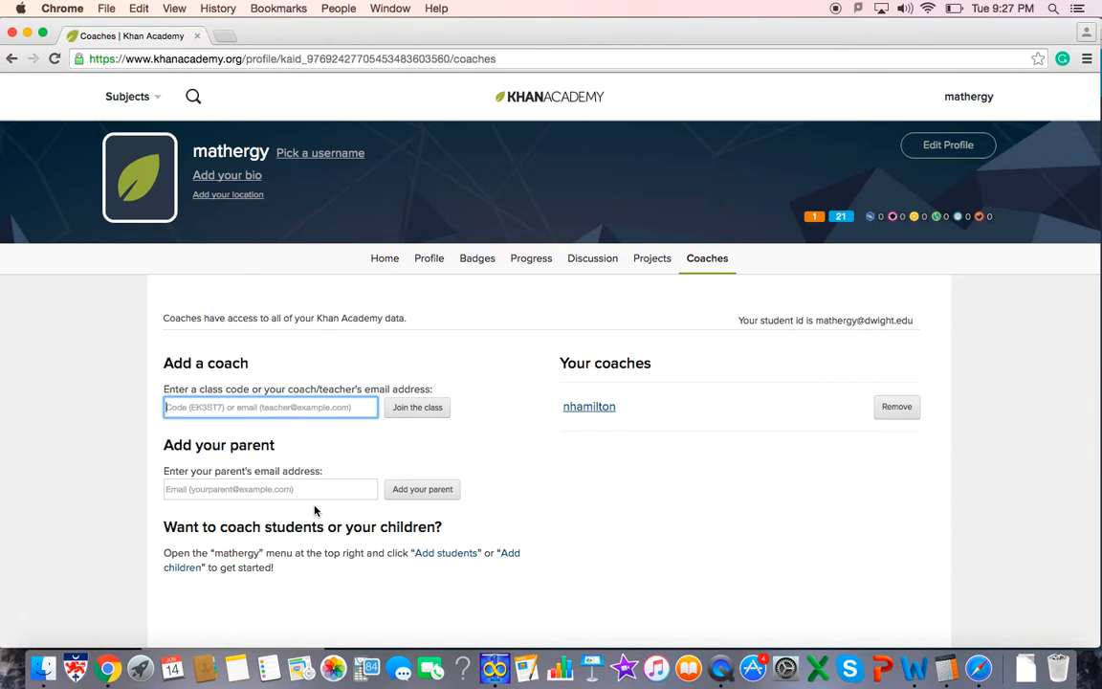
pyautogui.click(271, 489)
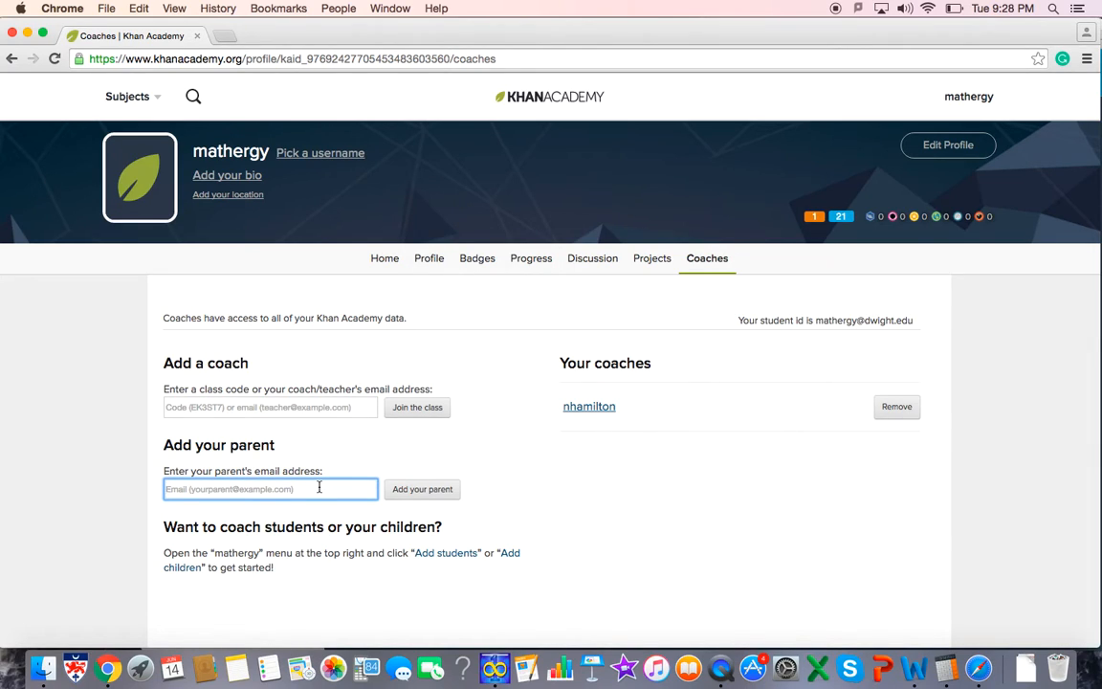
pyautogui.moveTo(403, 502)
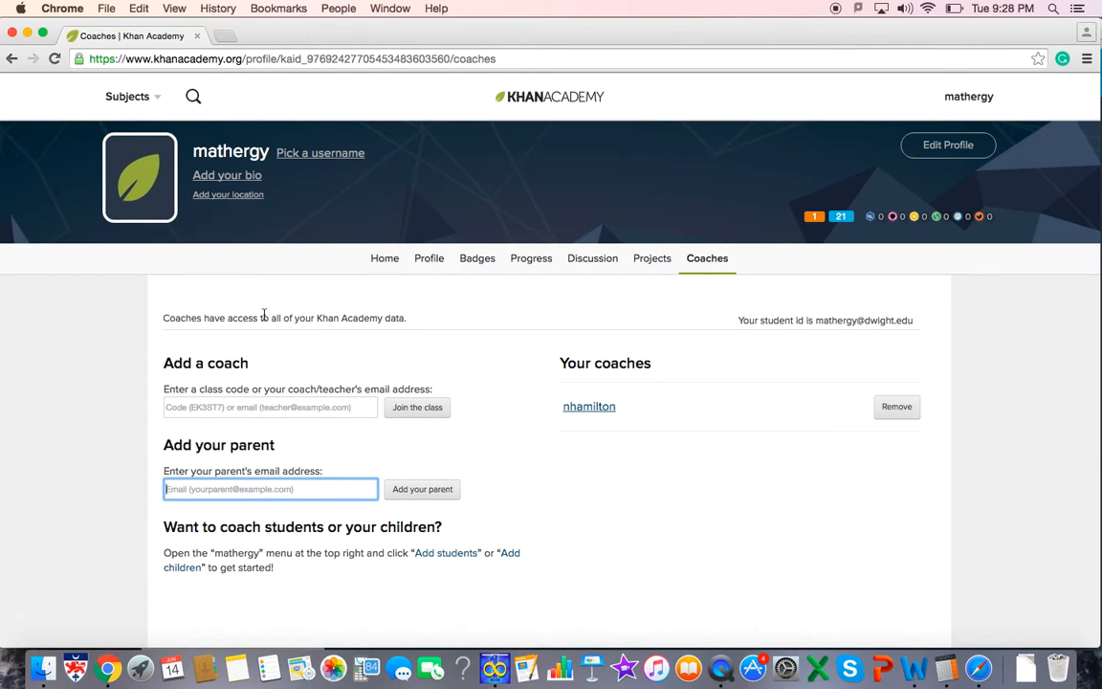
pyautogui.moveTo(134, 96)
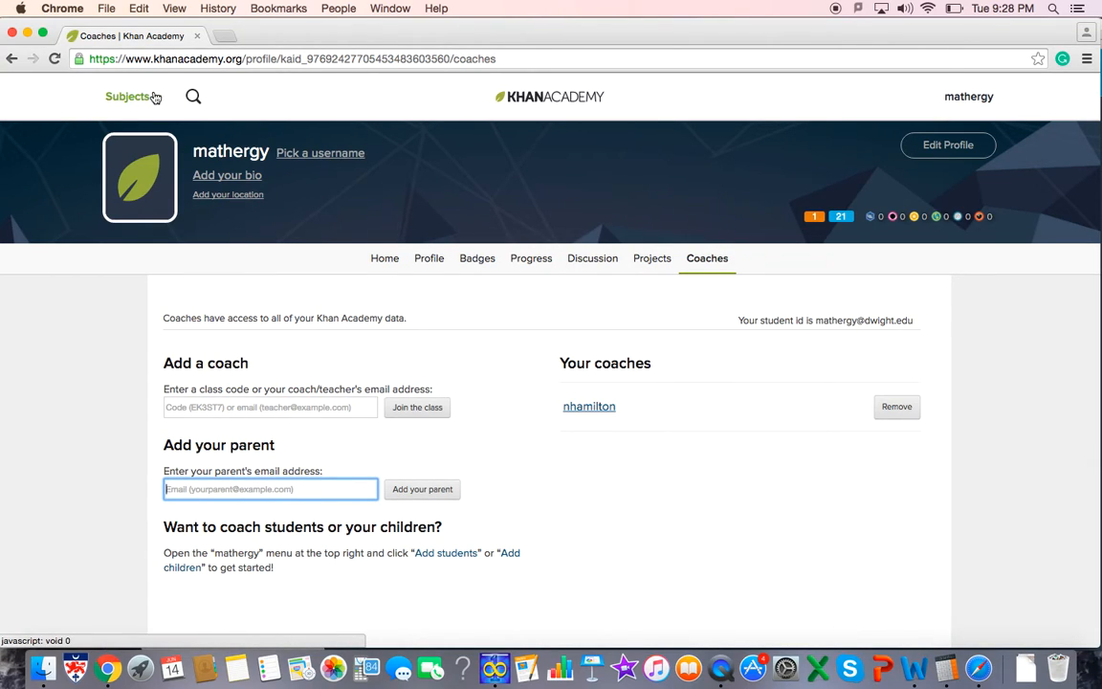
# Choose Geometry under Math by subject in the Subjects dropdown
pyautogui.click(127, 96)
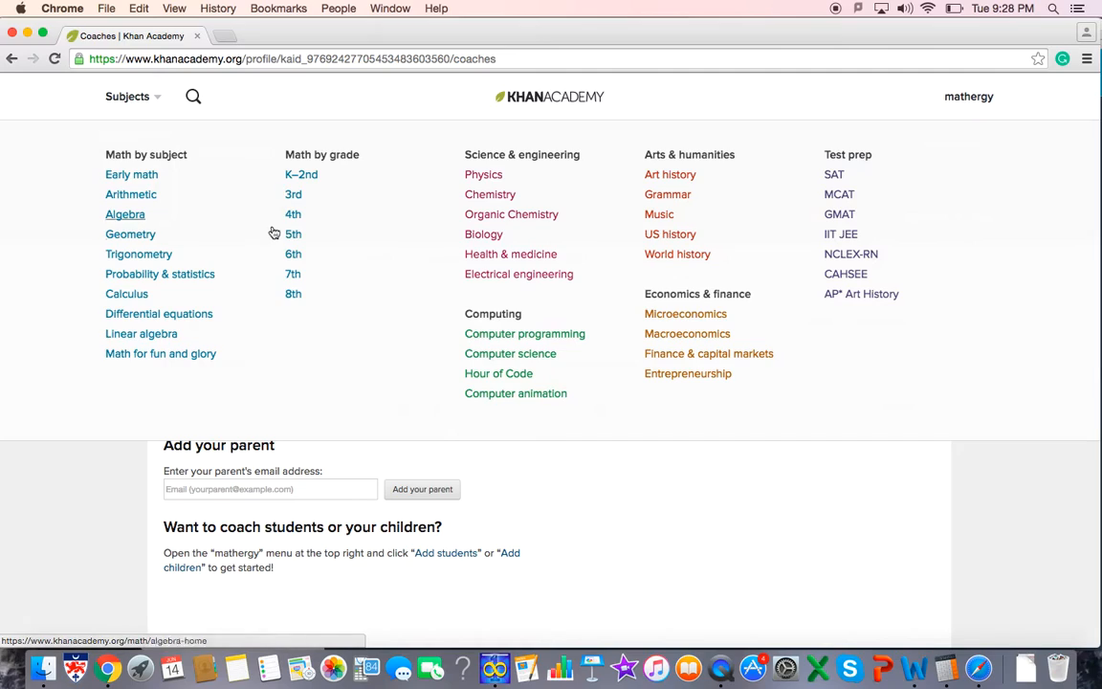
pyautogui.moveTo(293, 234)
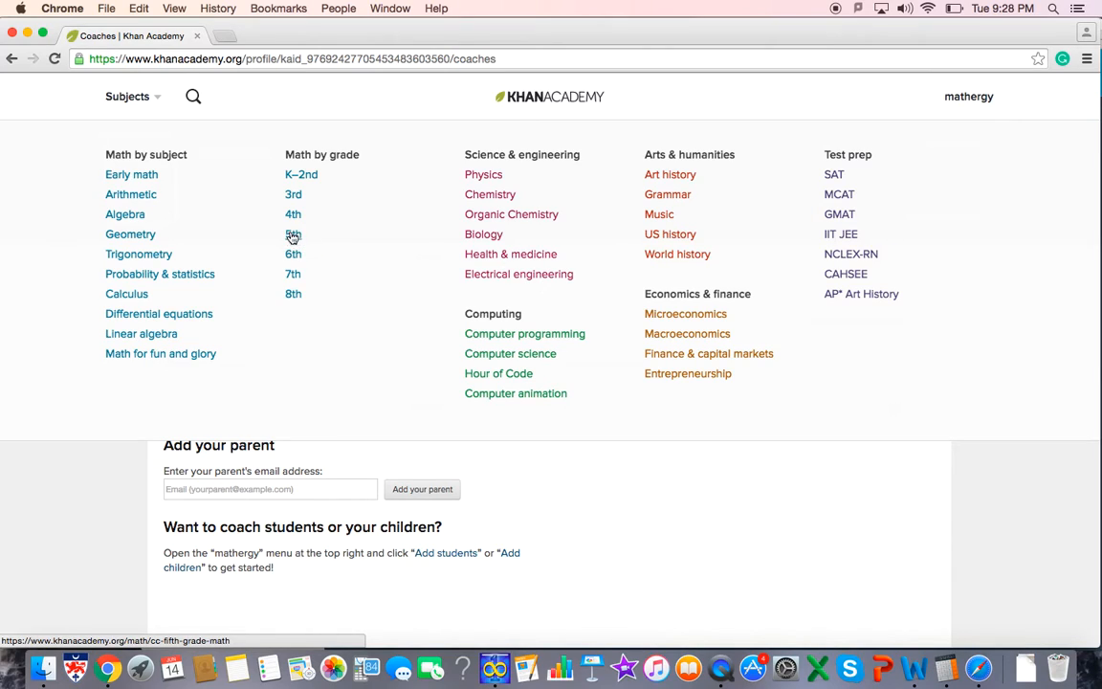
pyautogui.moveTo(293, 236)
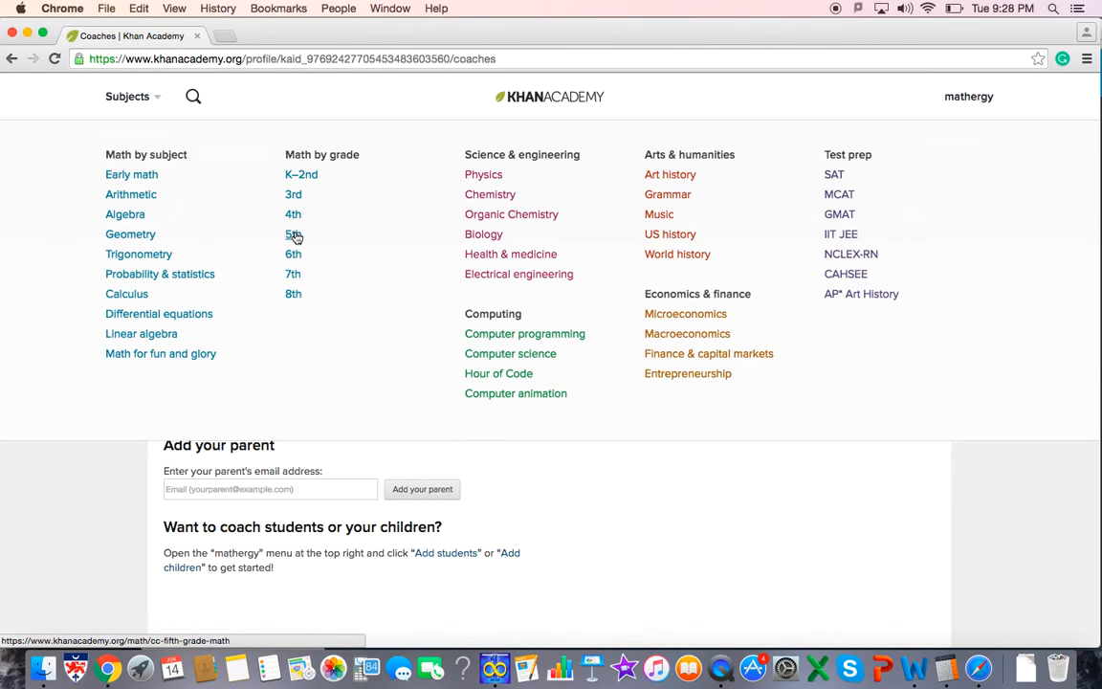
pyautogui.moveTo(293, 253)
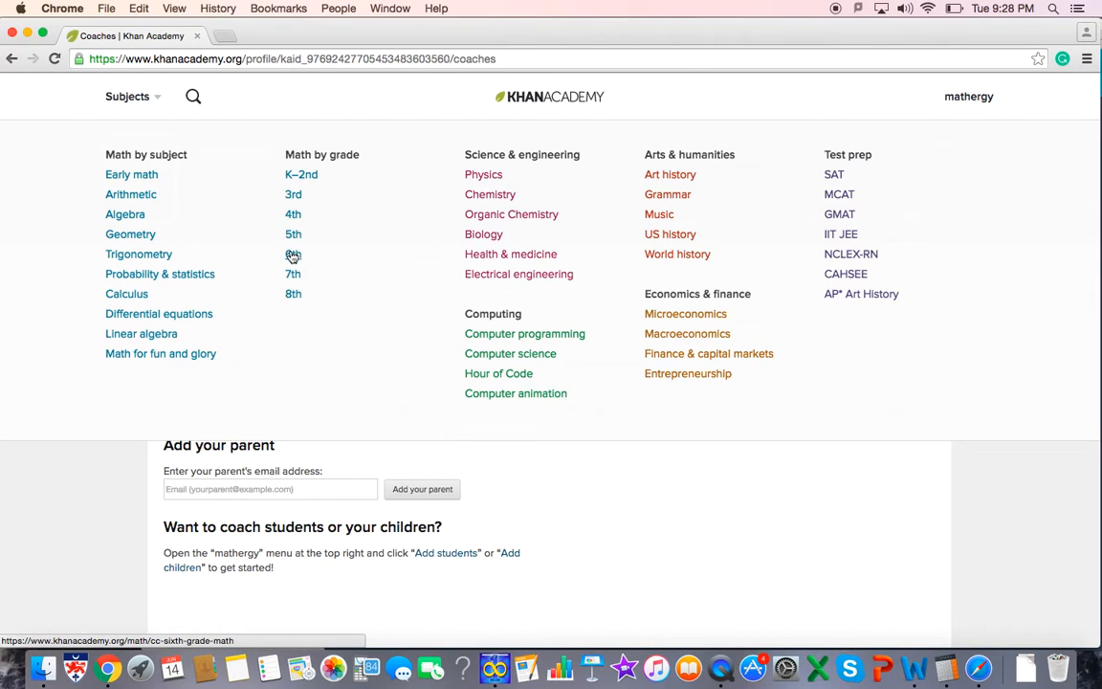
pyautogui.moveTo(294, 276)
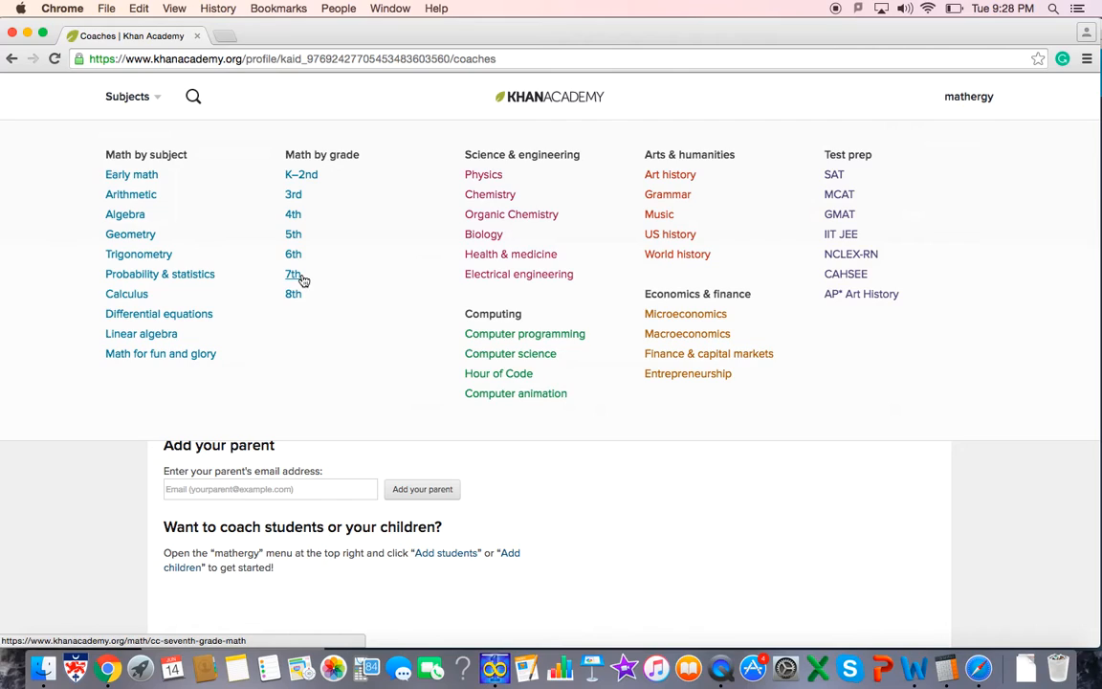
pyautogui.moveTo(294, 275)
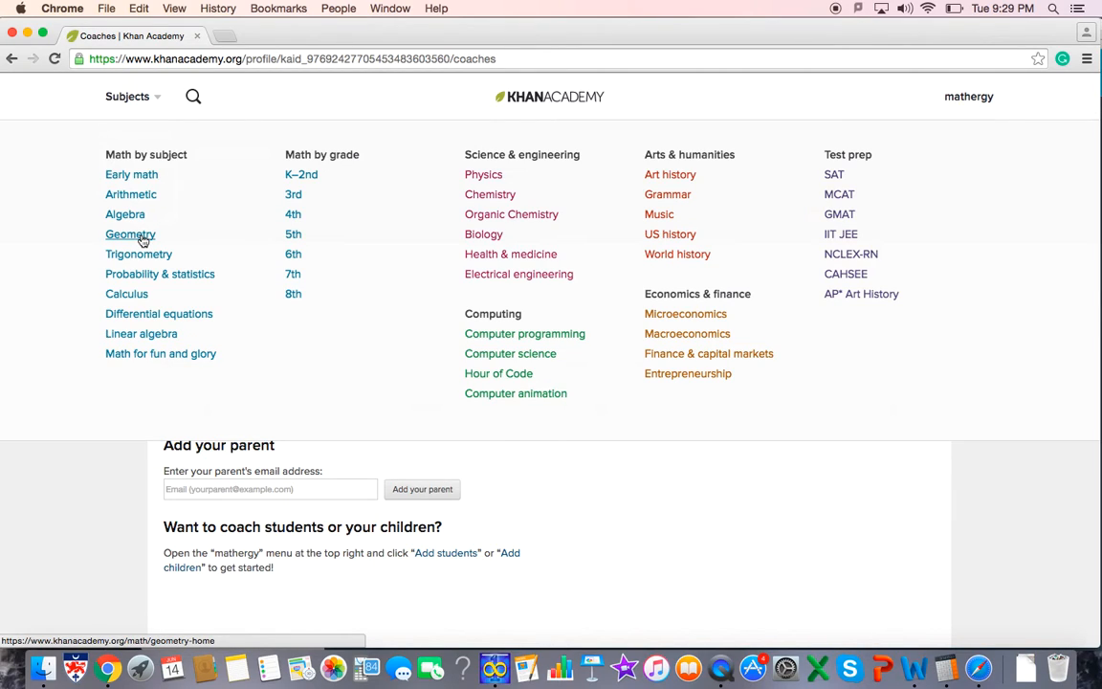
pyautogui.click(131, 234)
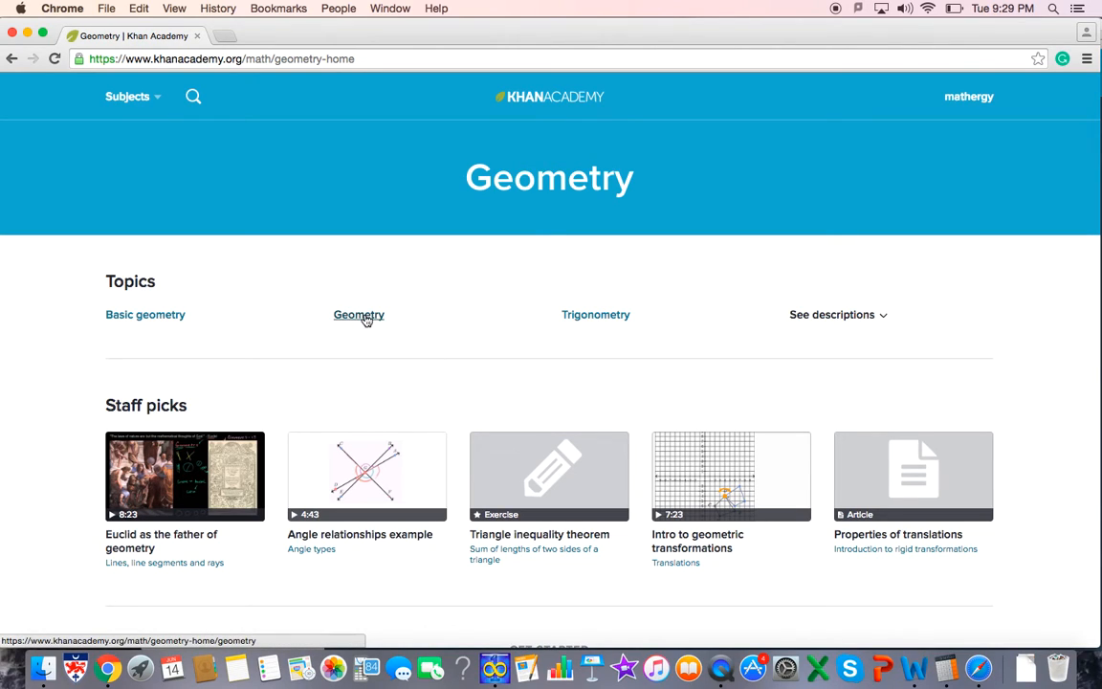
# Open the Geometry topic link and start the Geometry mission warm-up
pyautogui.click(359, 314)
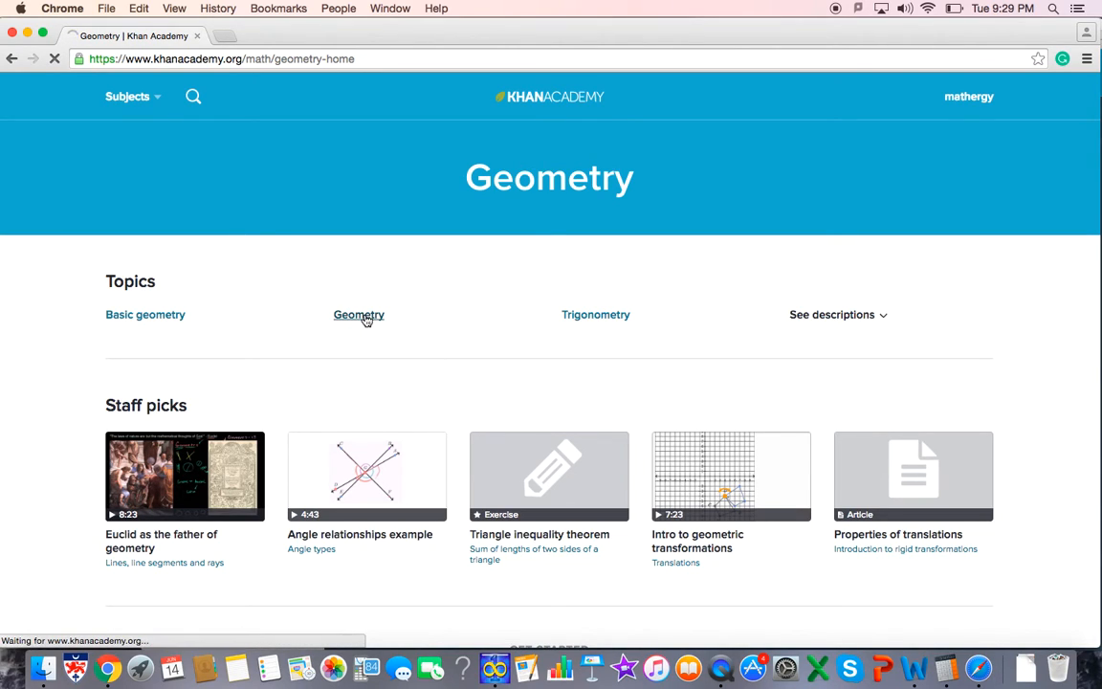
pyautogui.click(358, 314)
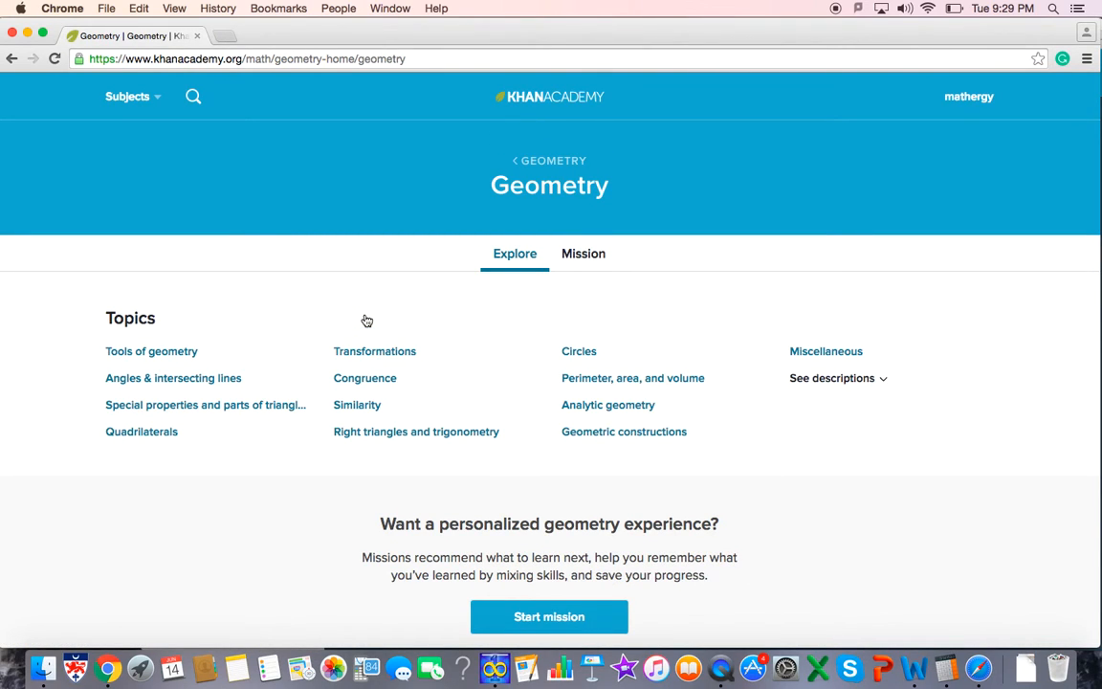
pyautogui.moveTo(589, 279)
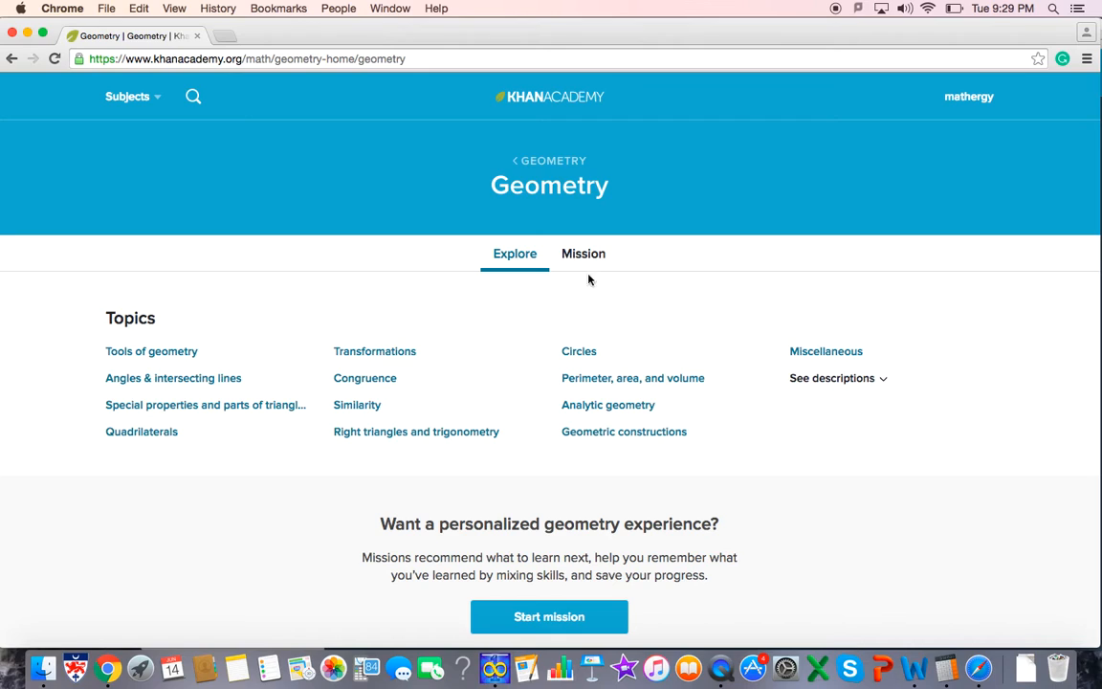
pyautogui.click(583, 253)
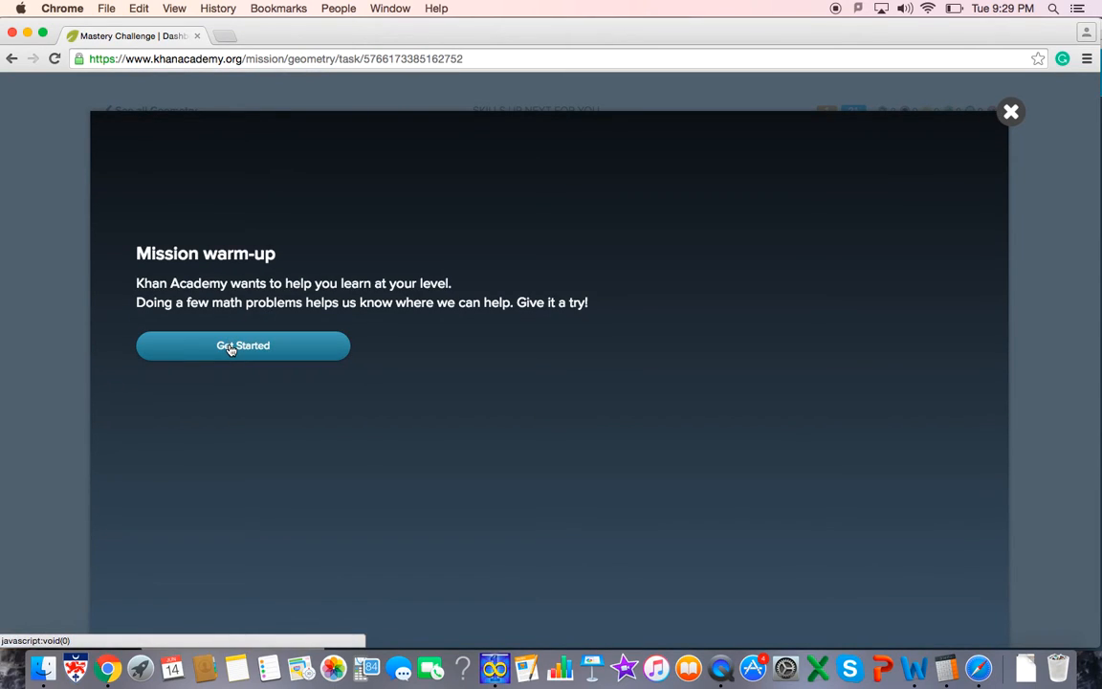
# Begin the warm-up and reveal the hint steps for solving 4a + 3 = 15
pyautogui.click(243, 346)
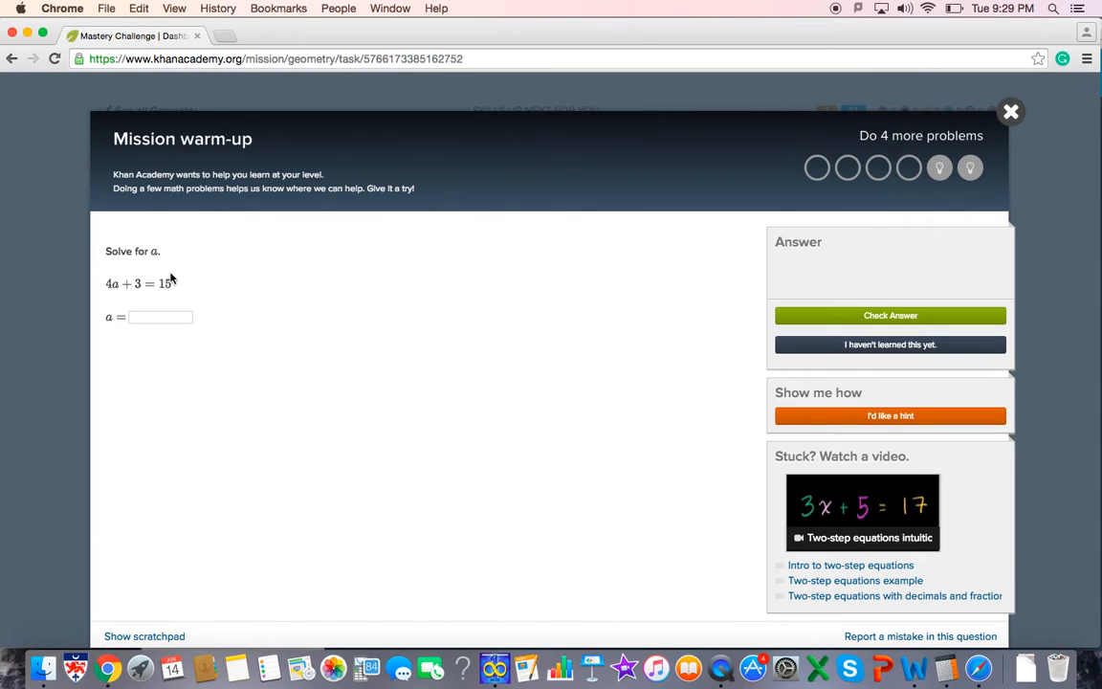
pyautogui.moveTo(846, 415)
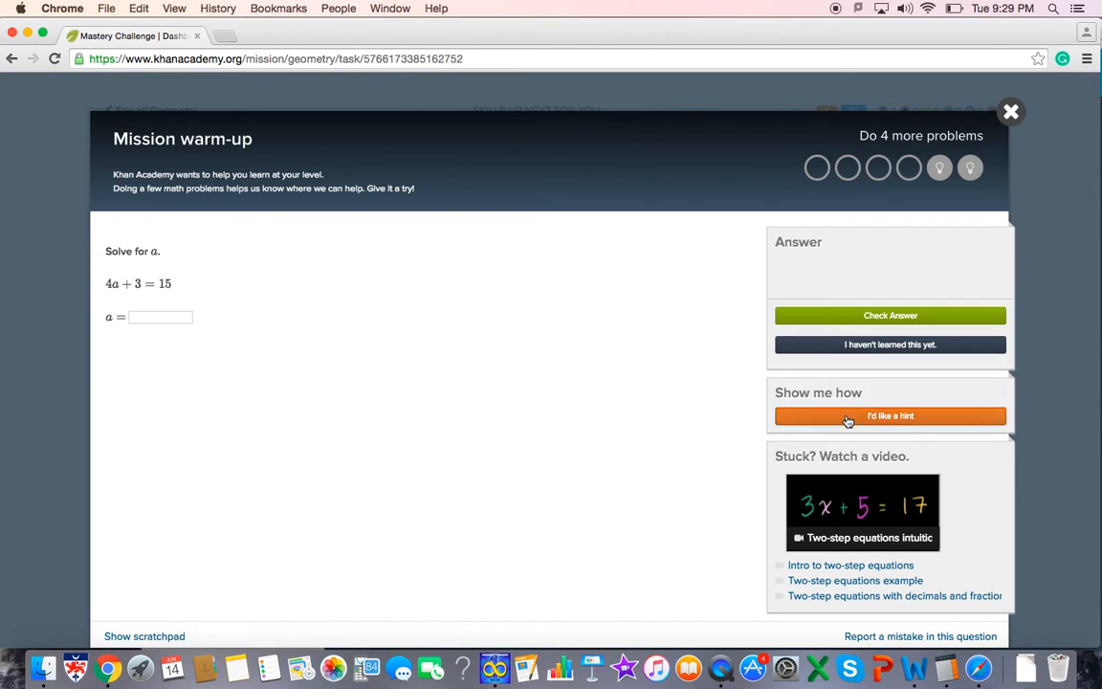
pyautogui.click(889, 415)
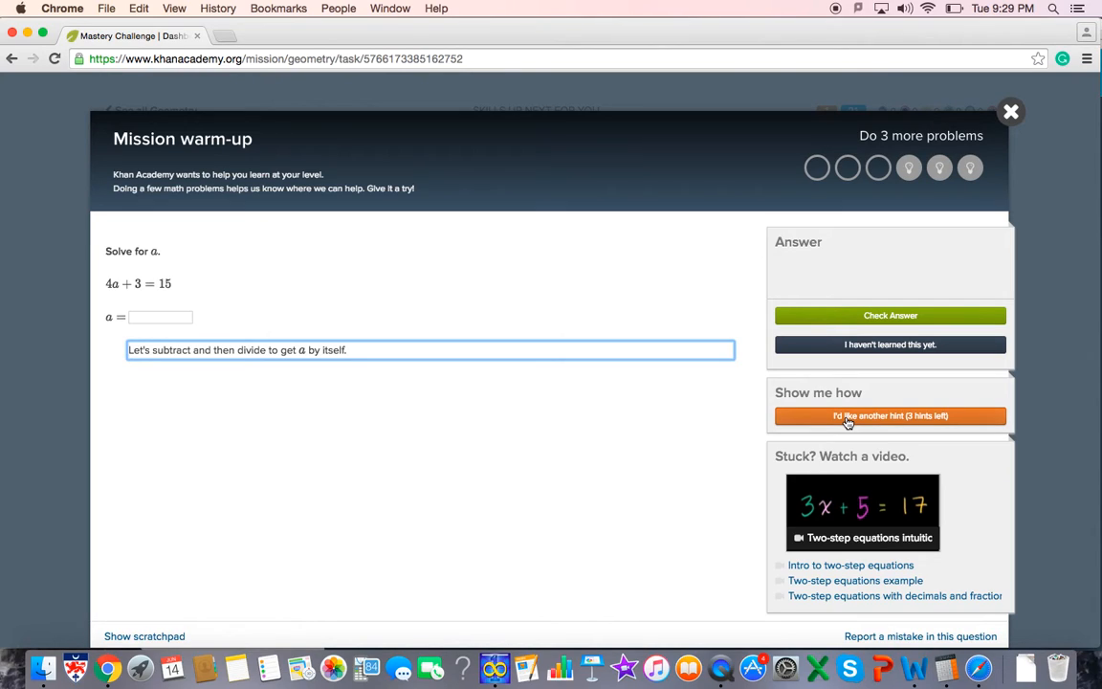
pyautogui.click(890, 415)
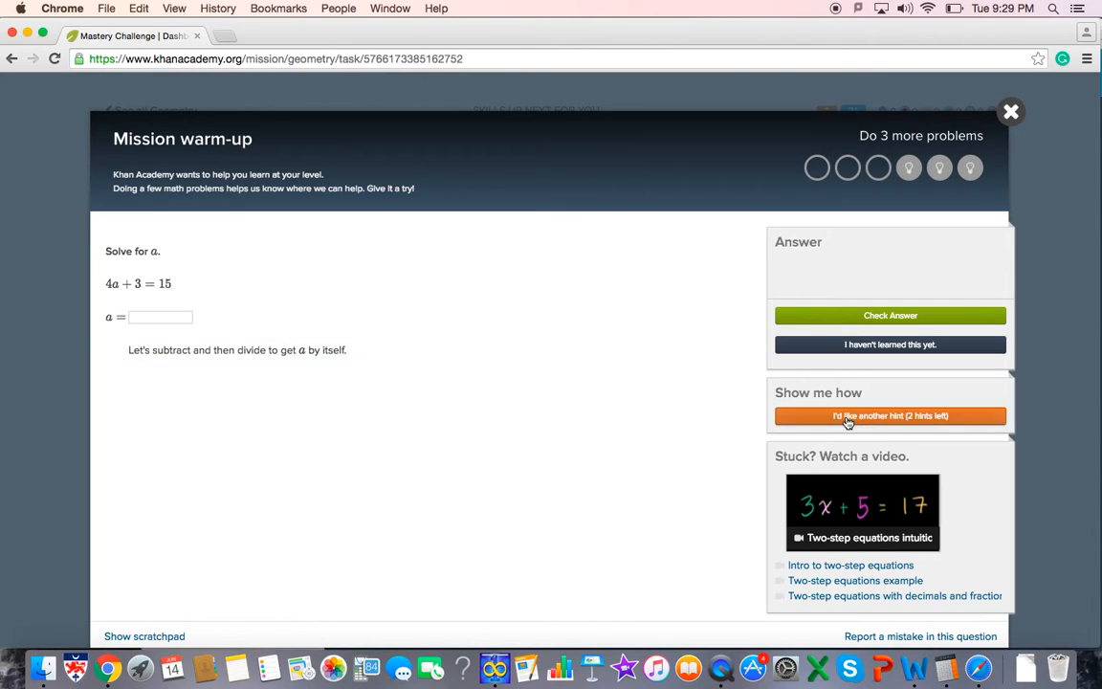
pyautogui.click(889, 416)
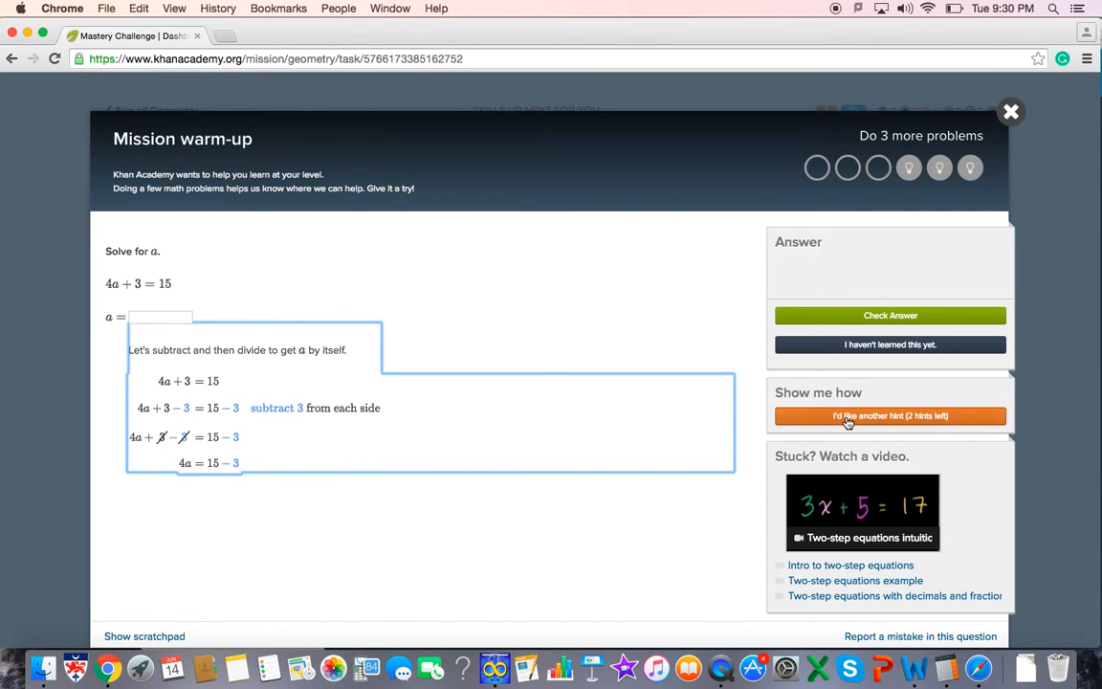
pyautogui.moveTo(231, 480)
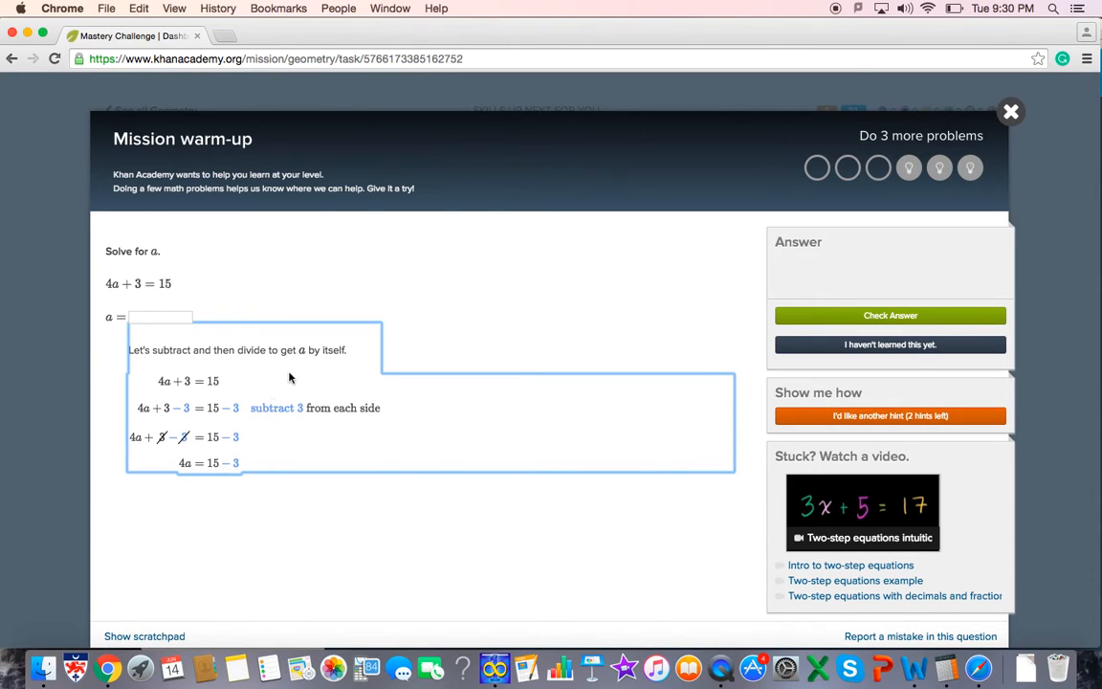
pyautogui.moveTo(803, 448)
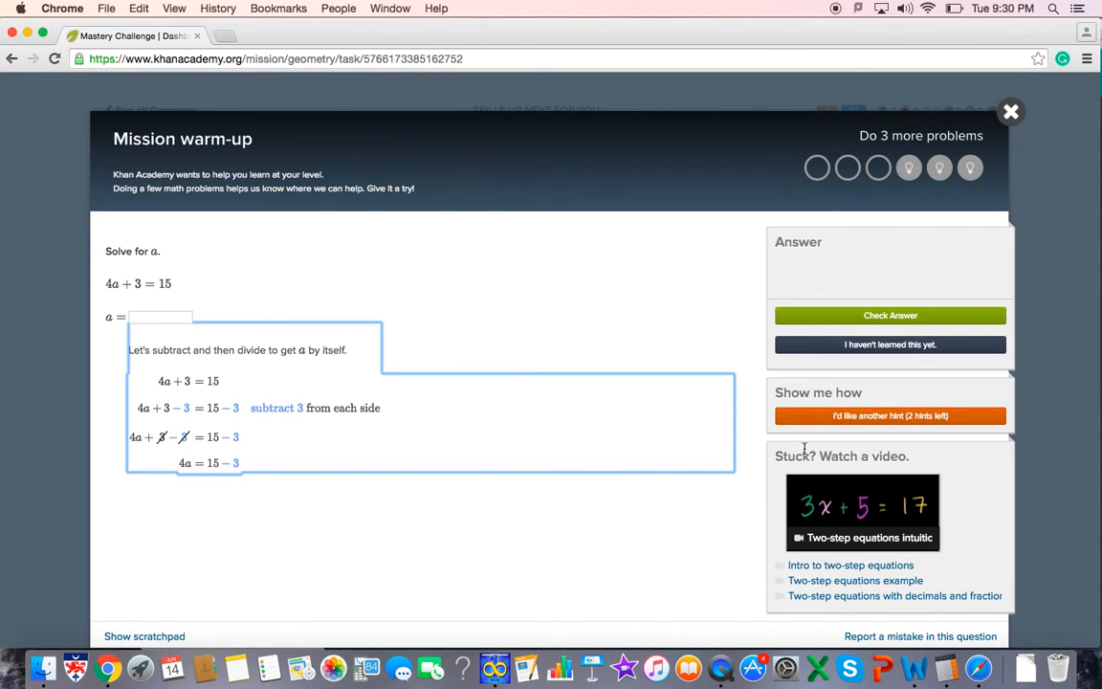
pyautogui.moveTo(889, 415)
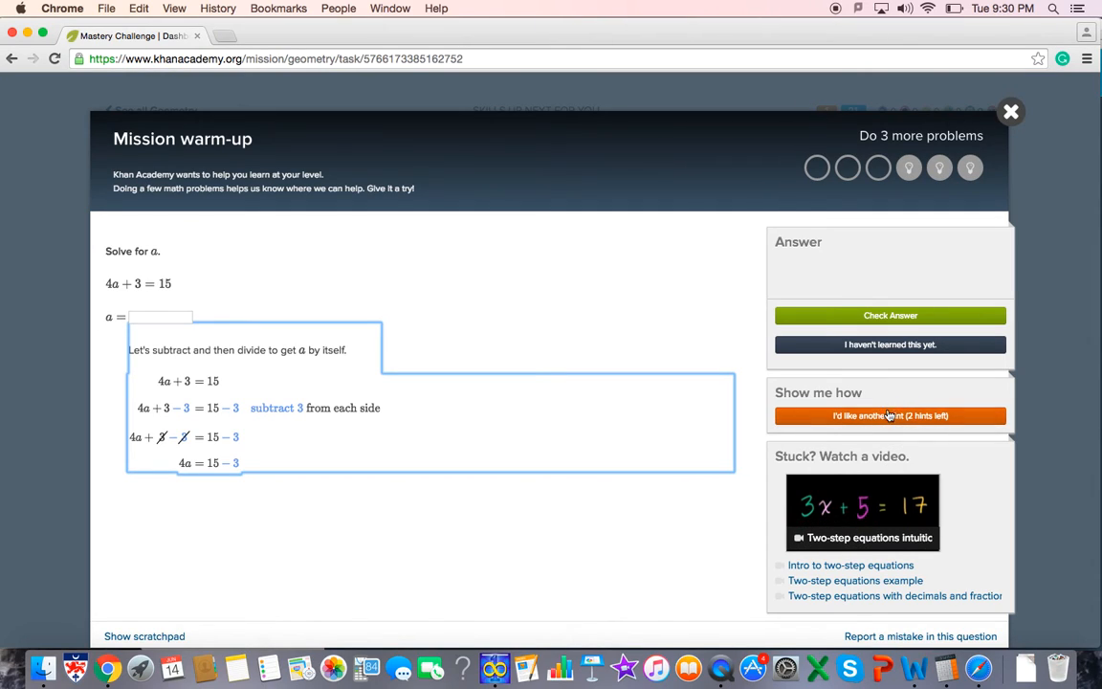
pyautogui.moveTo(862, 511)
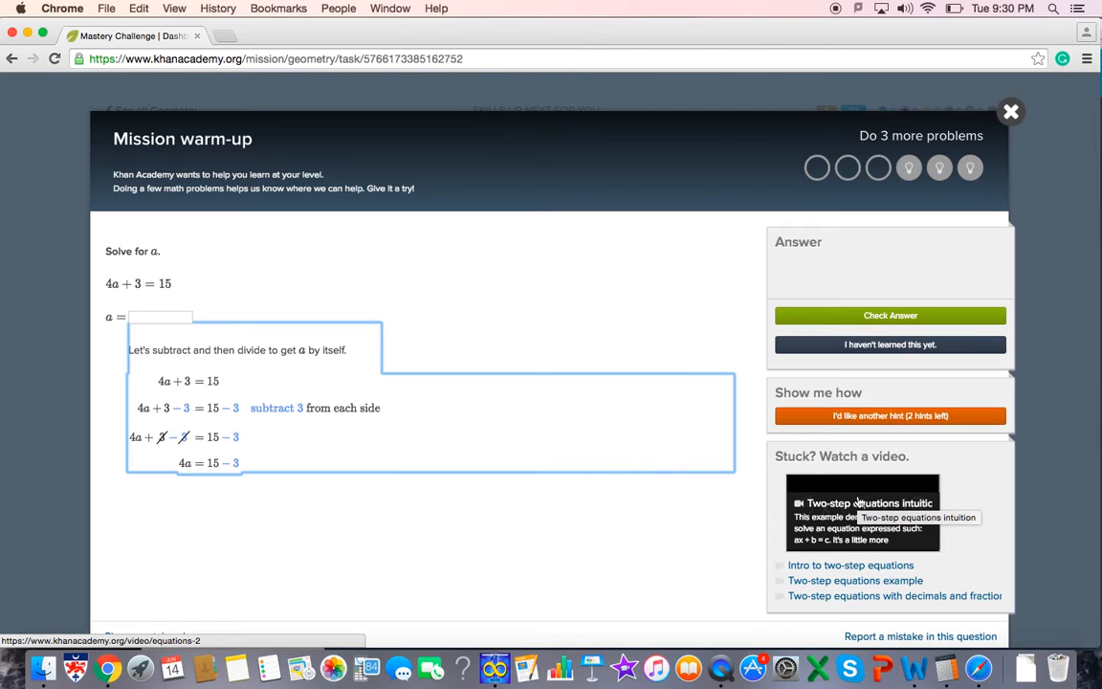
pyautogui.click(861, 502)
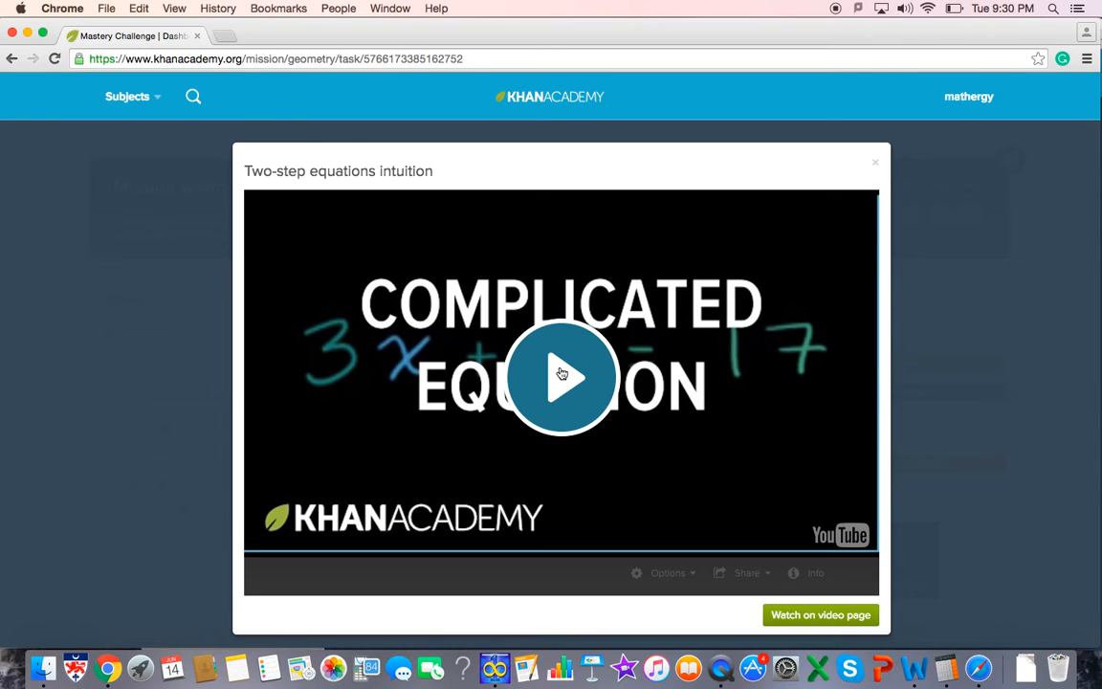
pyautogui.click(562, 375)
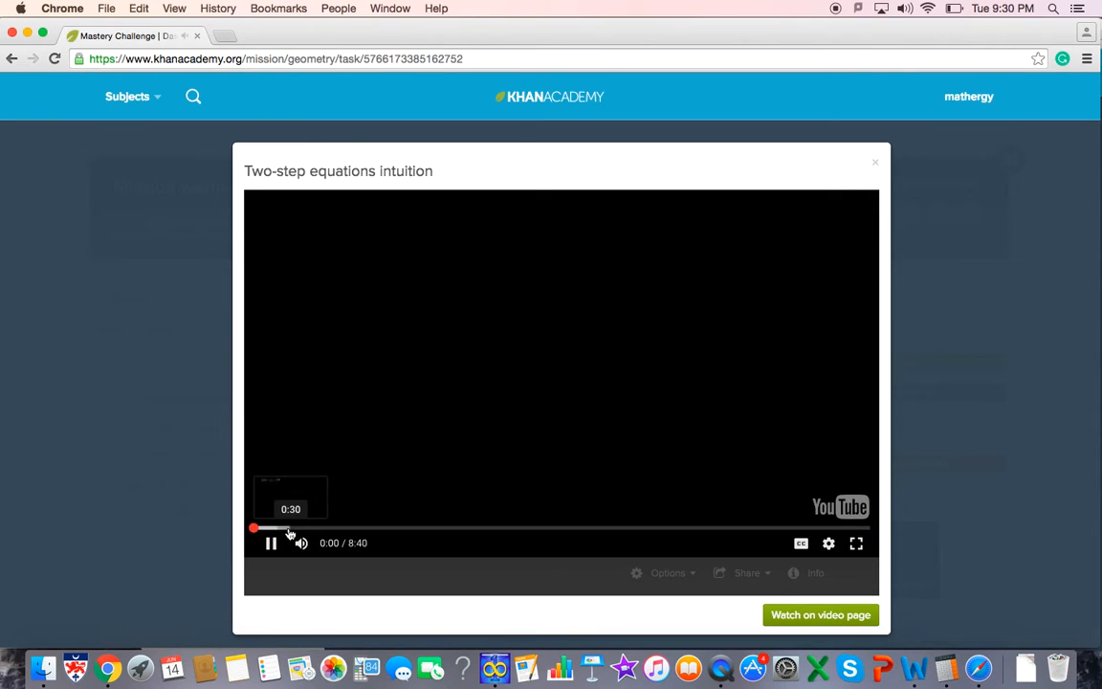
pyautogui.click(271, 543)
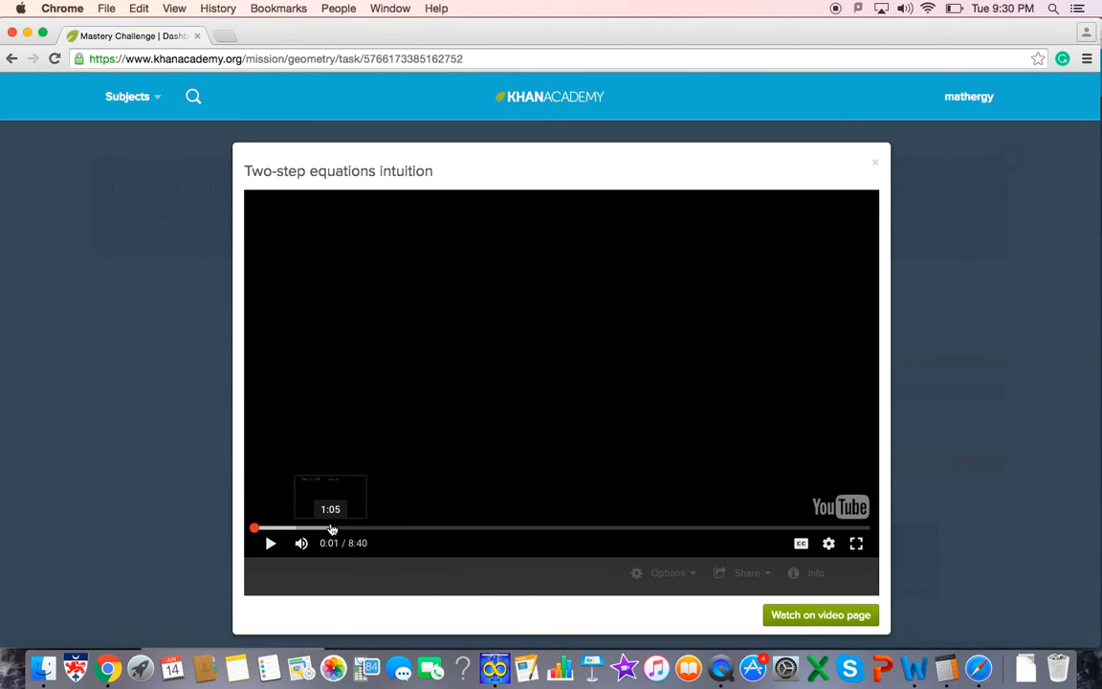
pyautogui.moveTo(361, 499)
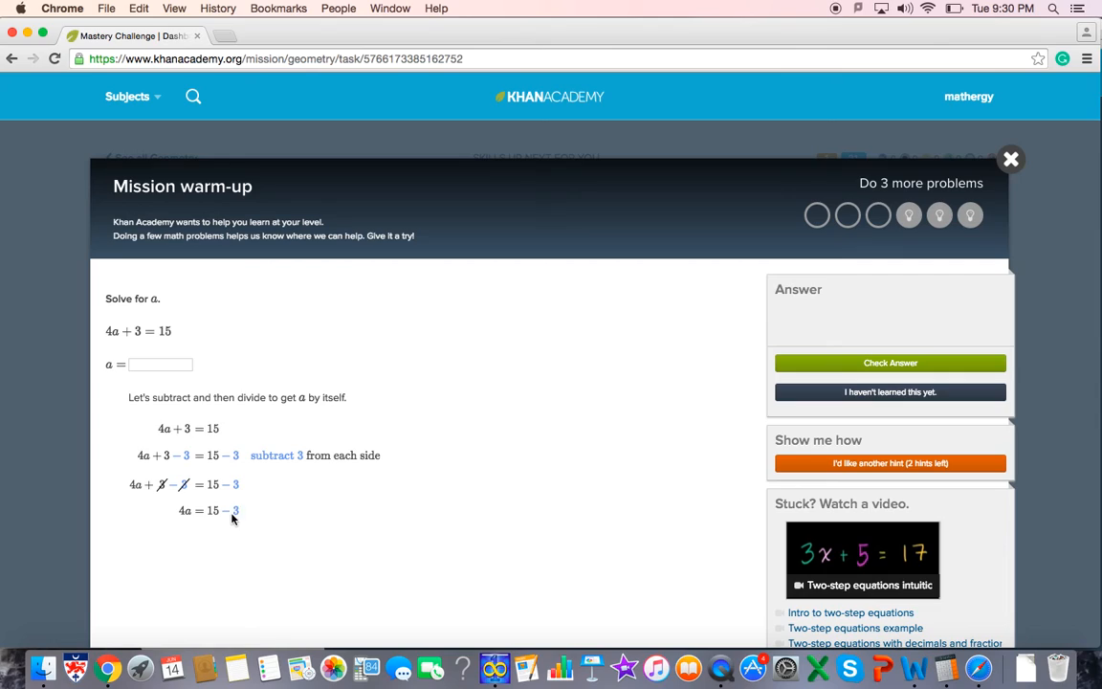
pyautogui.moveTo(150, 326)
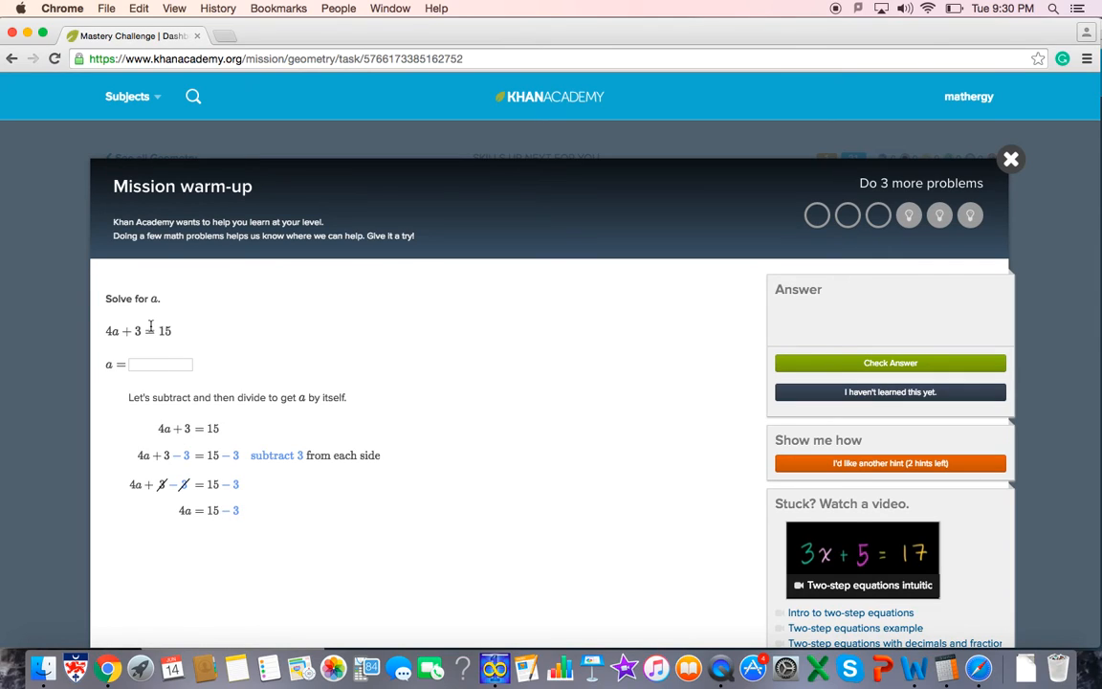
# Answer 3 for a, confirm it's correct, and advance to the triangle AC question
pyautogui.write('3')
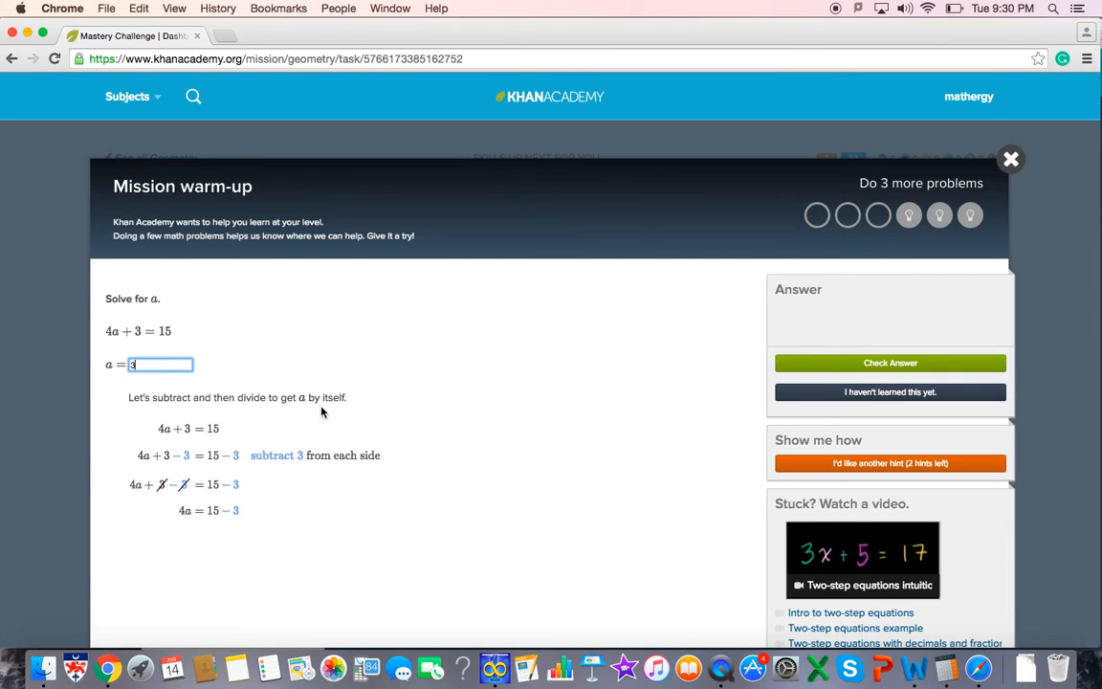
pyautogui.click(890, 363)
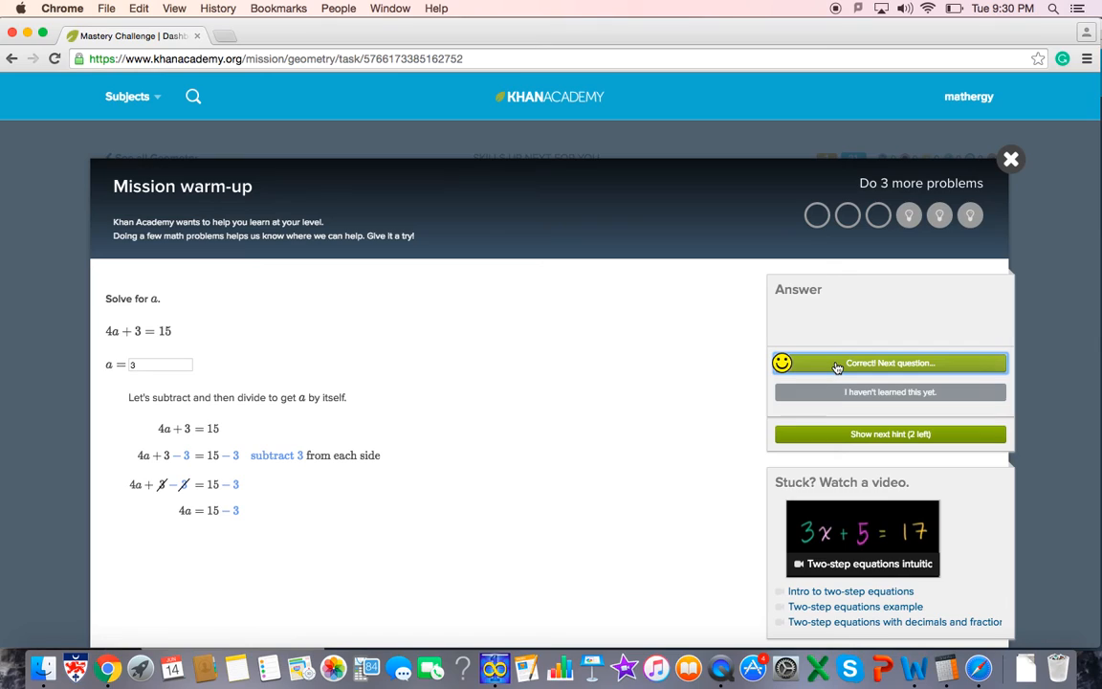
pyautogui.click(889, 363)
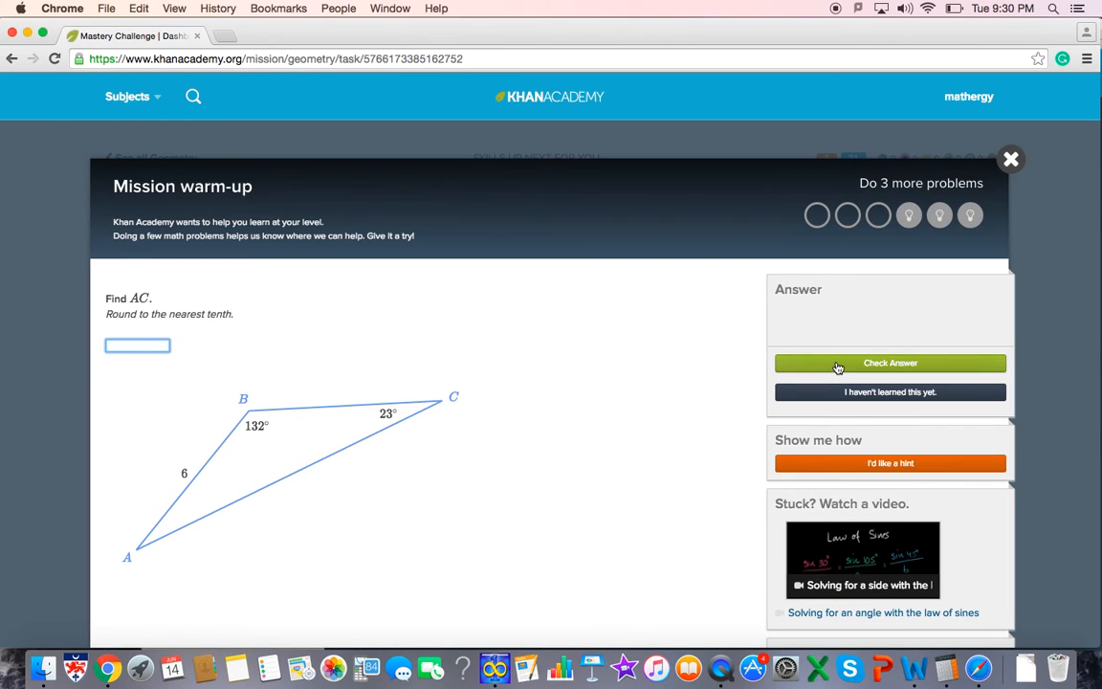